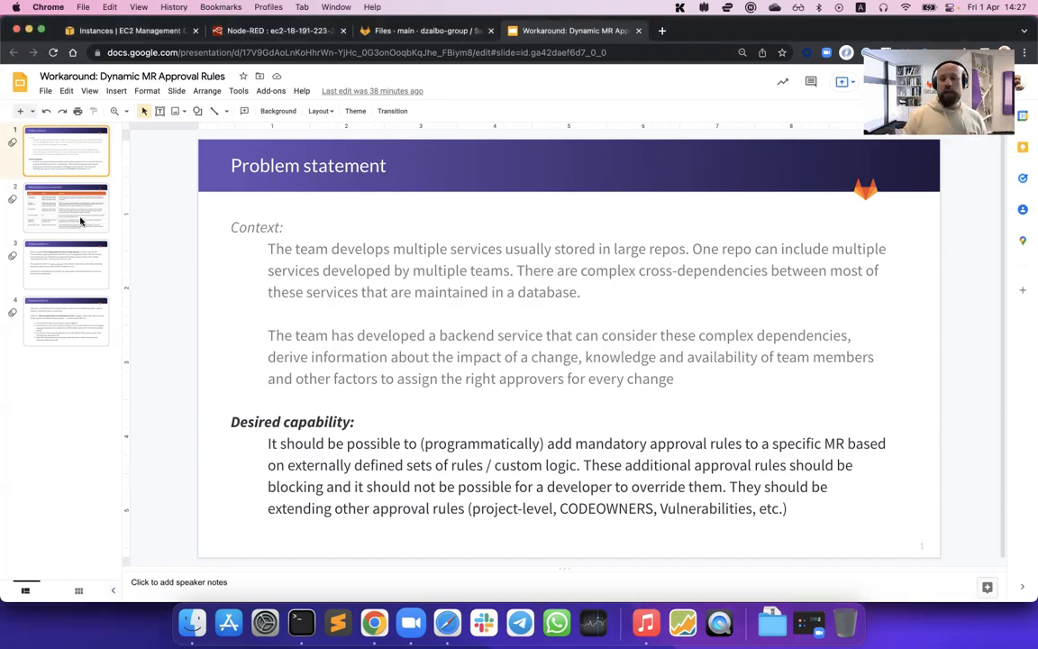
Show the second slide comparing GitLab's current capabilities against dynamic approval rules
{"action": "left_click", "coordinate": [65, 207]}
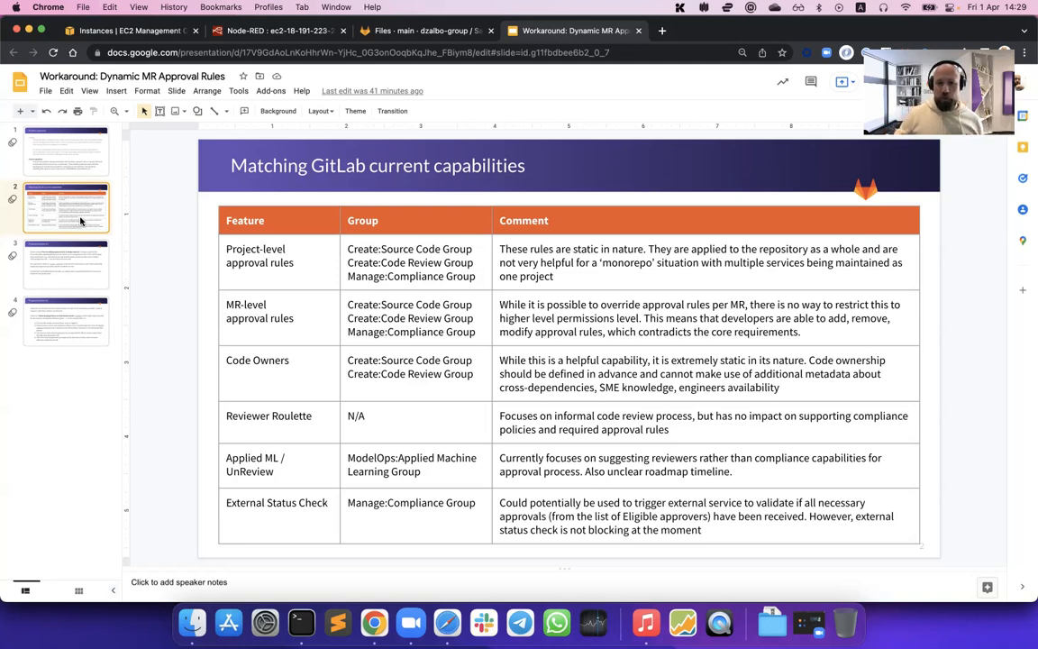
Show the third slide, Proposed Solution #1 on role-scoped approval rule editing
{"action": "left_click", "coordinate": [64, 263]}
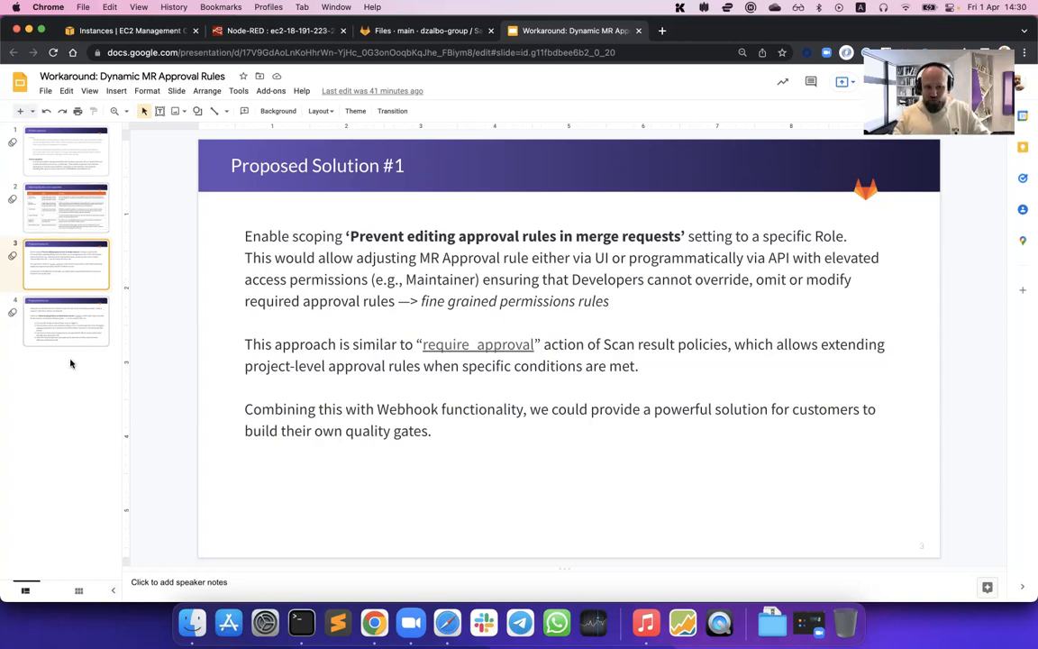
Show the fourth slide, Proposed Solution #2 on blocking merges on failed status checks
{"action": "left_click", "coordinate": [65, 321]}
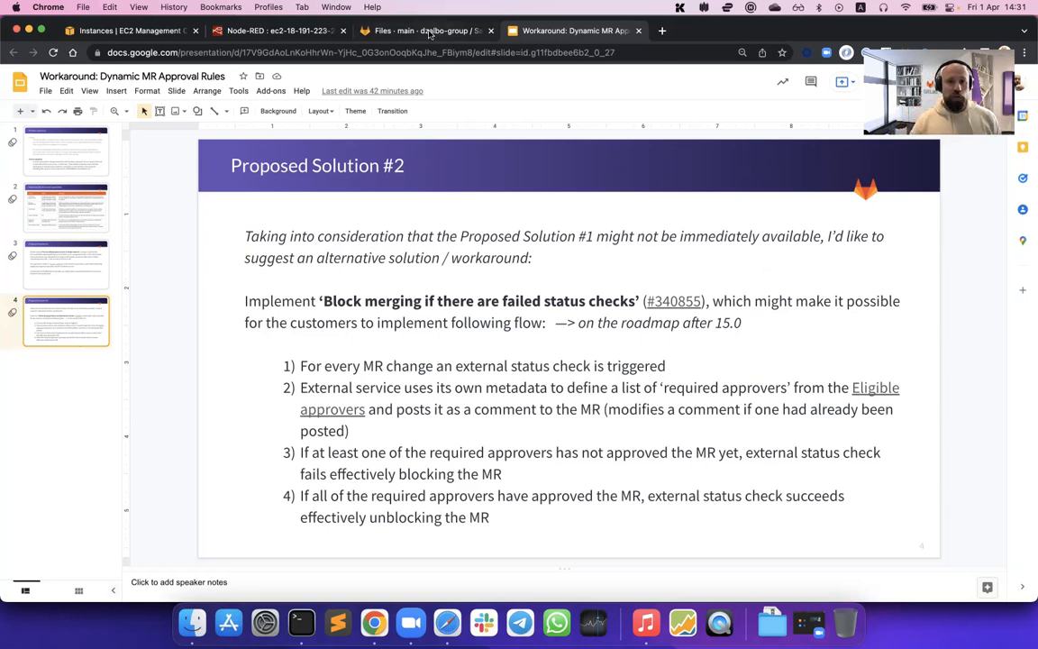
Switch the browser to the GitLab Approval bot repository page with its README
{"action": "left_click", "coordinate": [423, 29]}
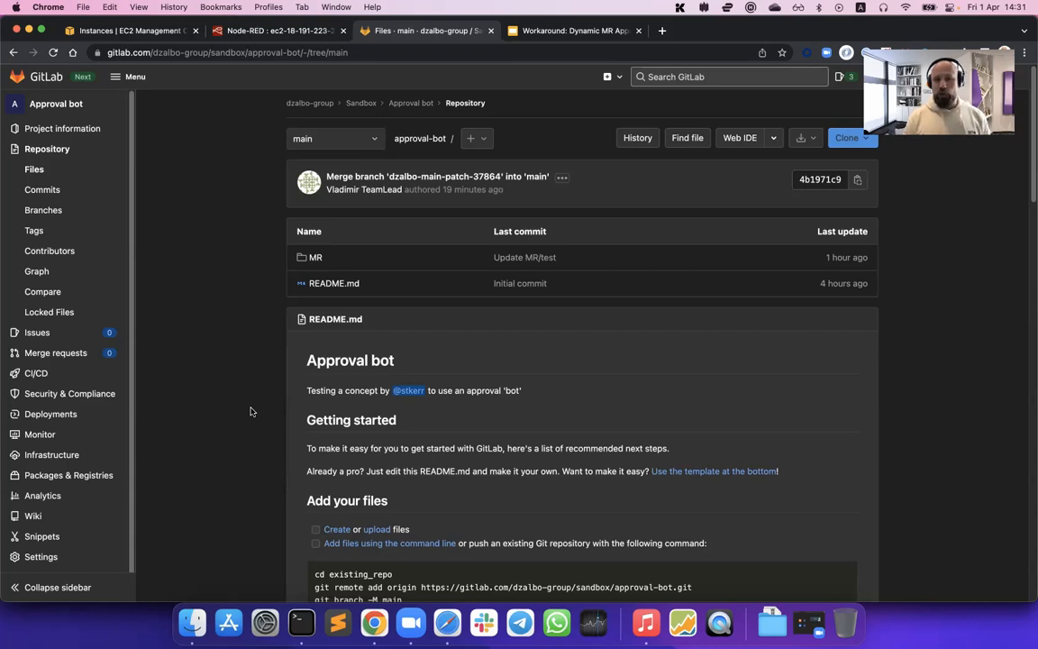
{"action": "mouse_move", "coordinate": [282, 440]}
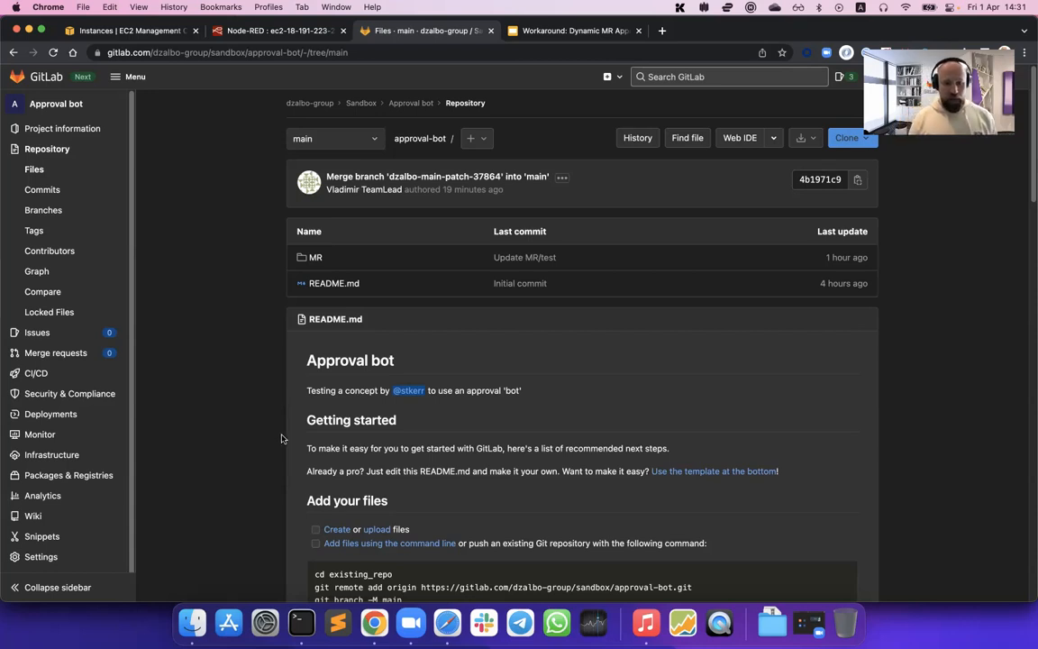
View the Approval bot project members list with the approval-bot Developer account
{"action": "left_click", "coordinate": [40, 555]}
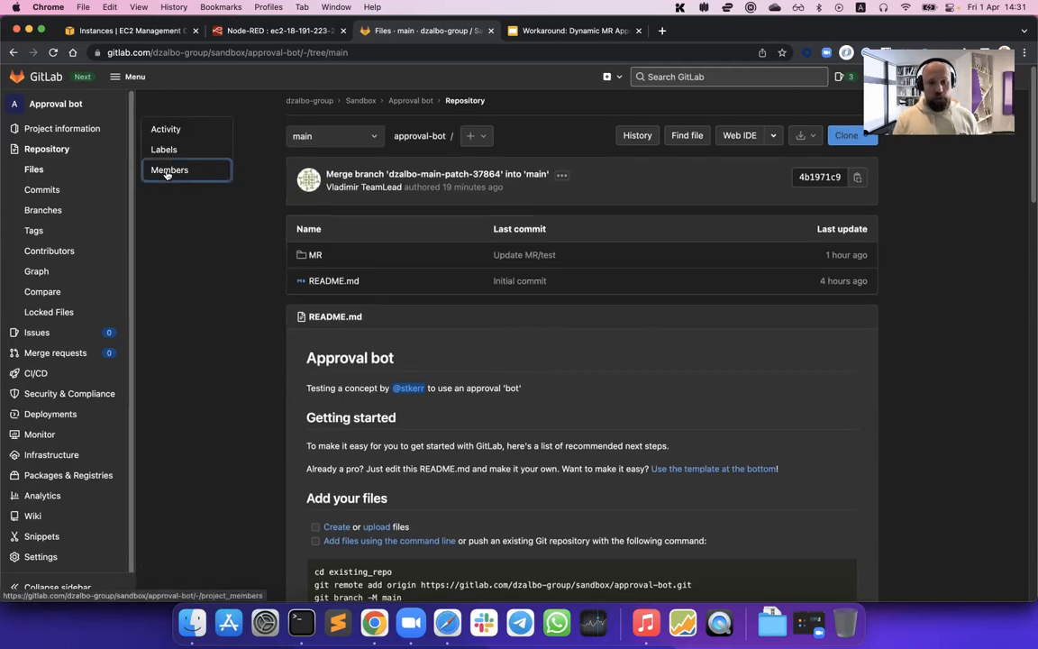
{"action": "left_click", "coordinate": [169, 169]}
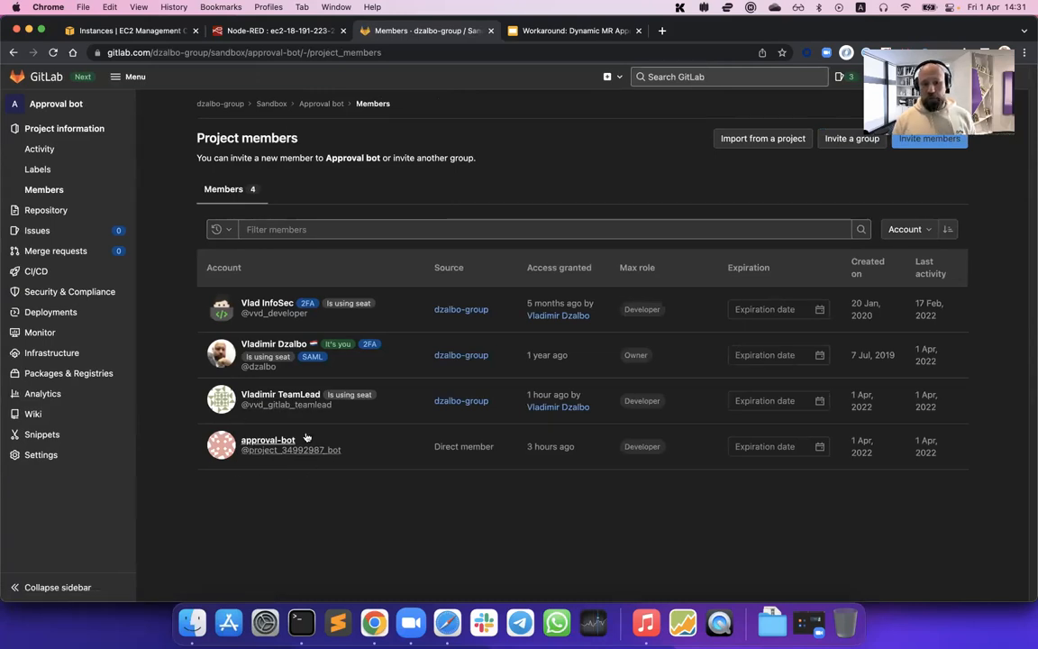
{"action": "mouse_move", "coordinate": [303, 555]}
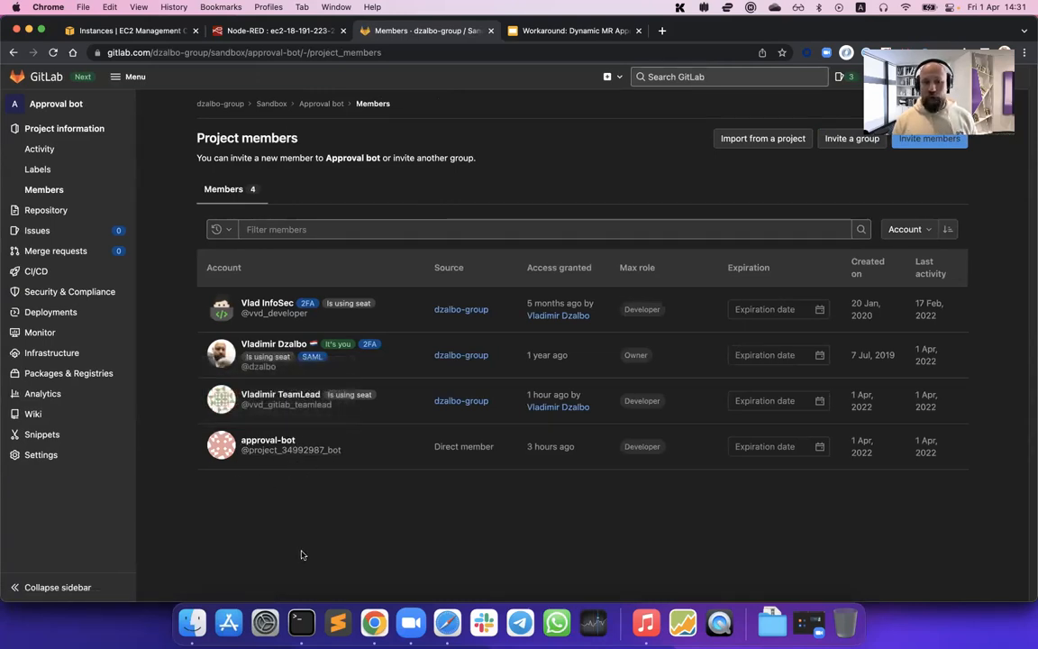
{"action": "left_click", "coordinate": [40, 454]}
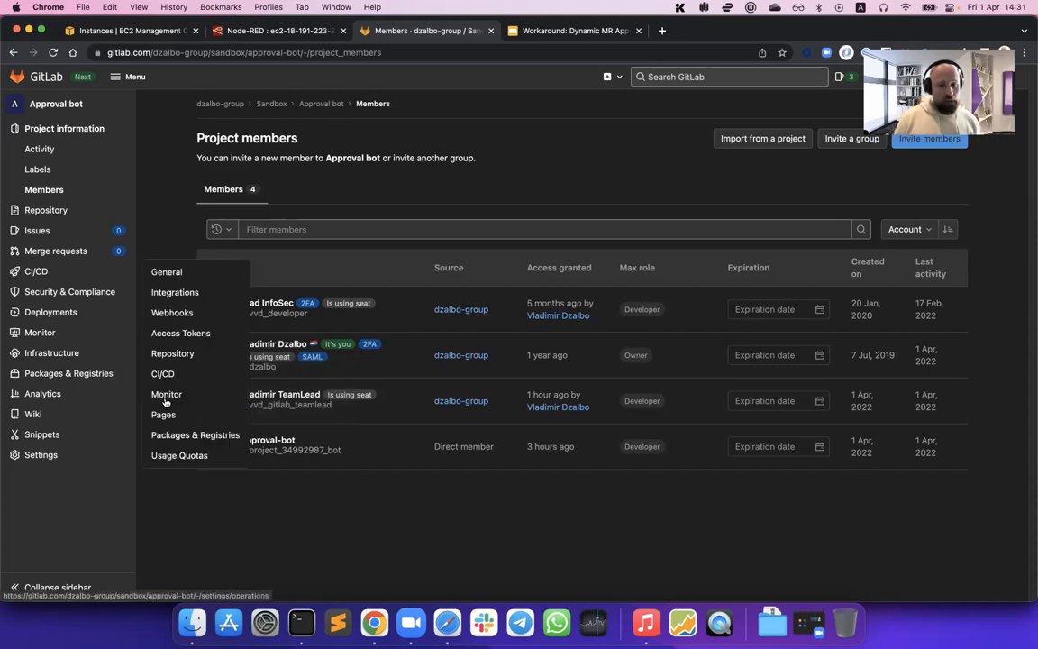
View the project access tokens showing the active approval-bot token with api scope
{"action": "left_click", "coordinate": [180, 332]}
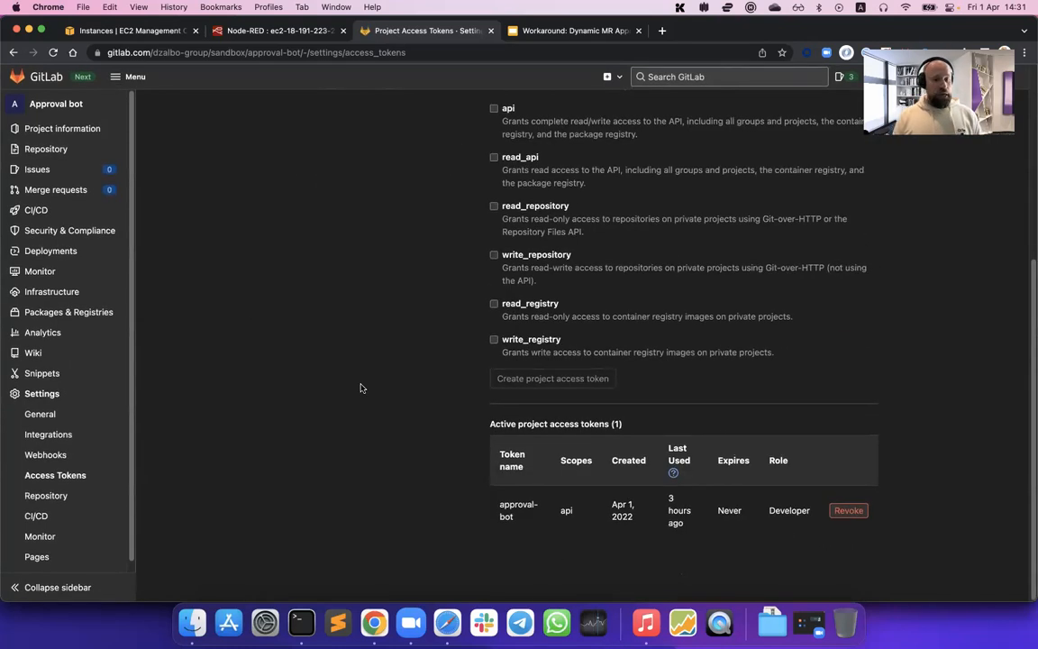
{"action": "mouse_move", "coordinate": [425, 474]}
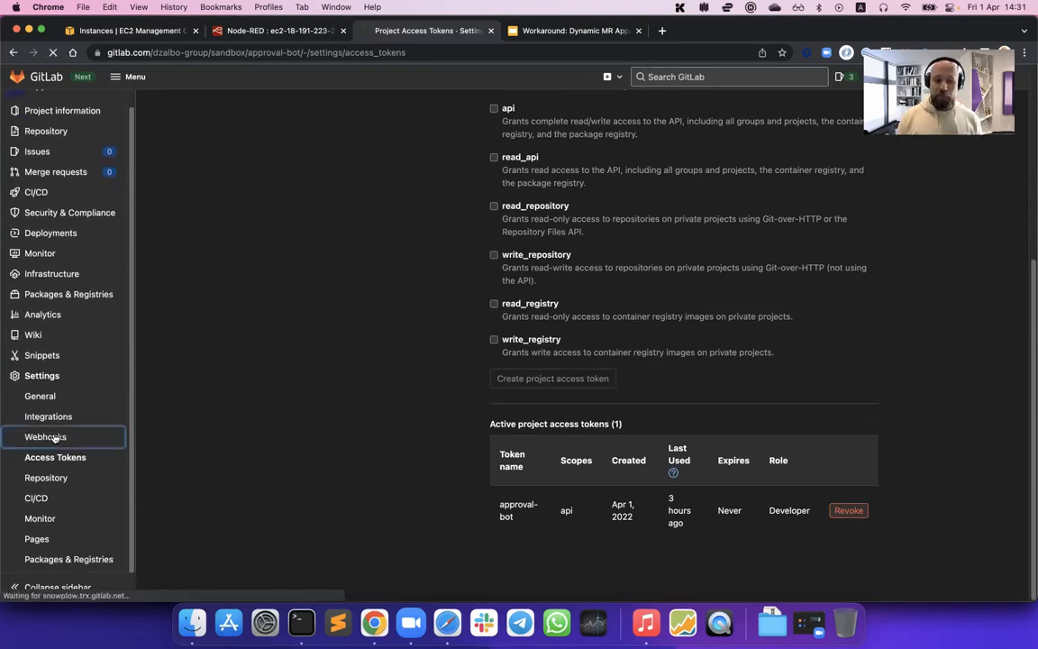
Review the project hook sending merge request events to the EC2 bot endpoint
{"action": "left_click", "coordinate": [43, 436]}
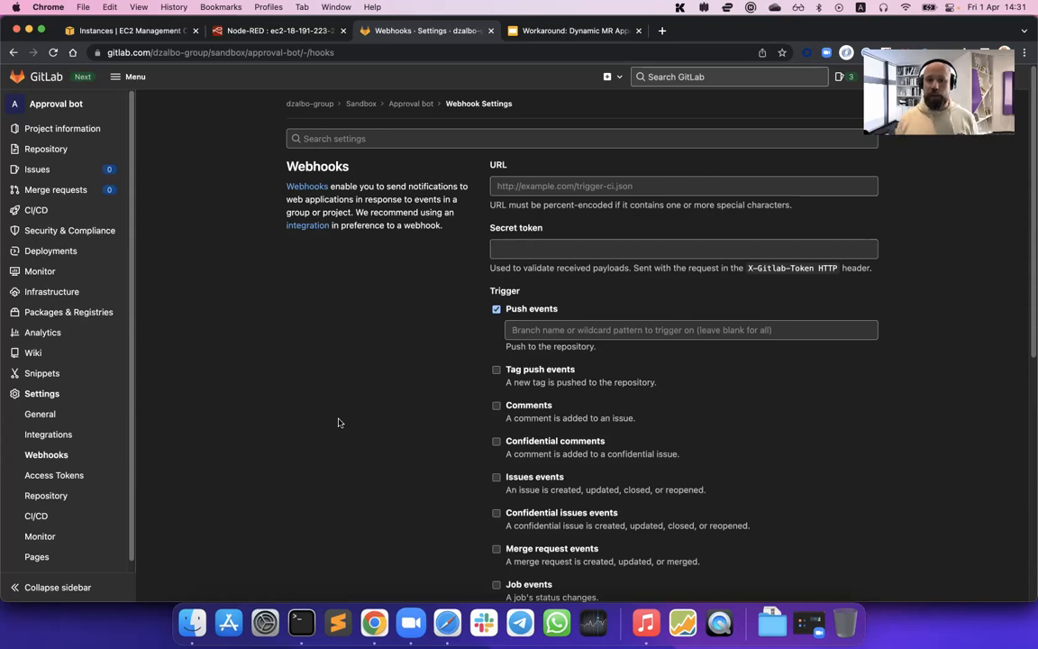
{"action": "scroll", "scroll_direction": "down", "scroll_amount": 3}
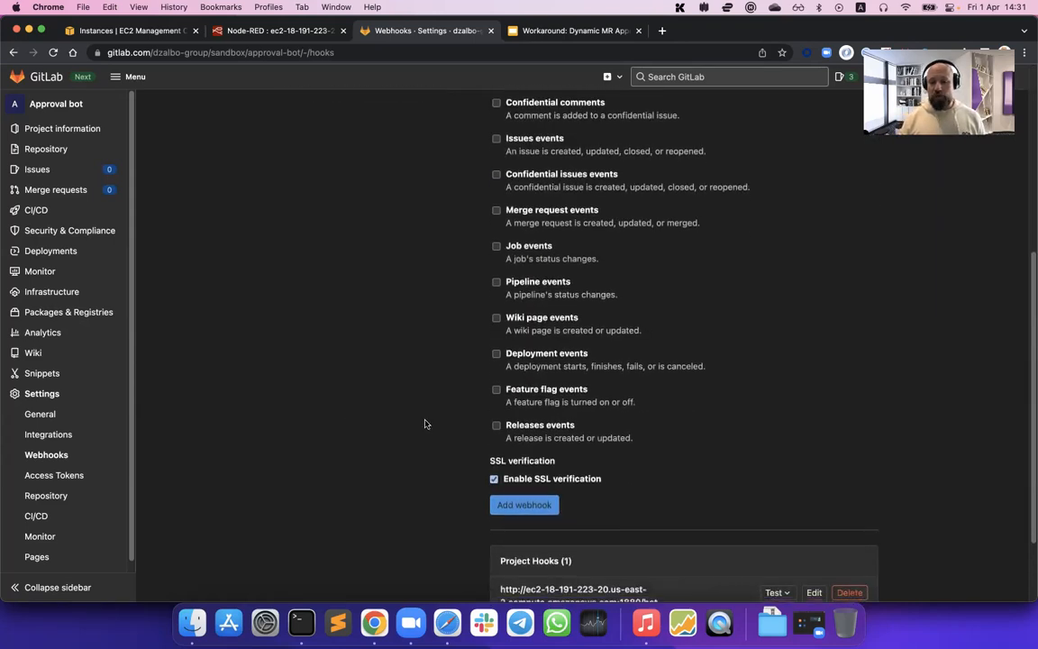
{"action": "scroll", "scroll_direction": "down", "scroll_amount": 3}
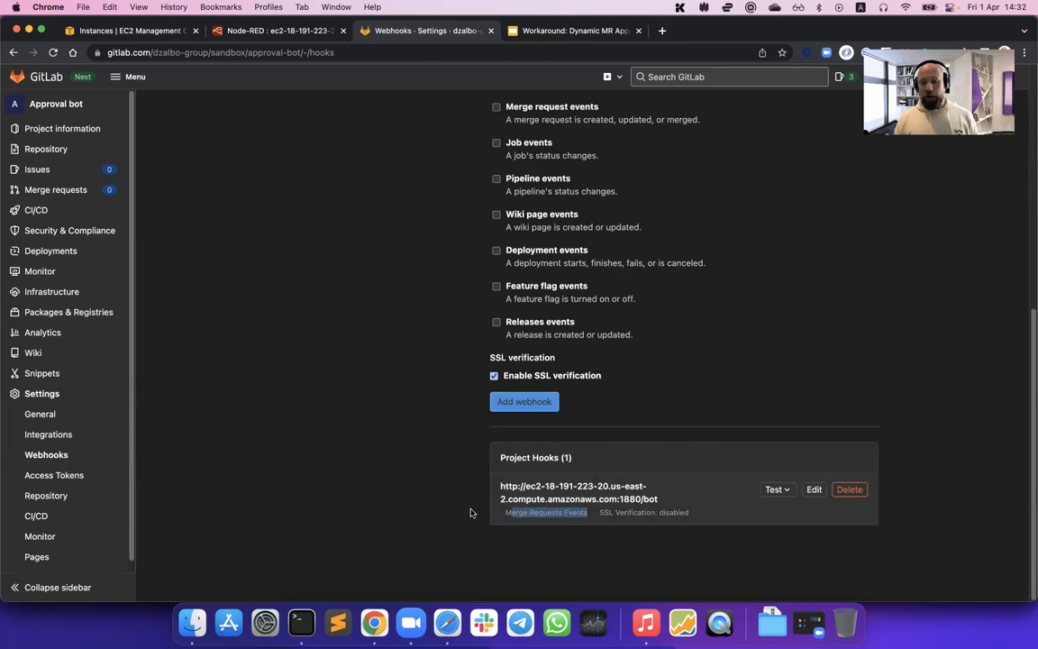
{"action": "mouse_move", "coordinate": [591, 497]}
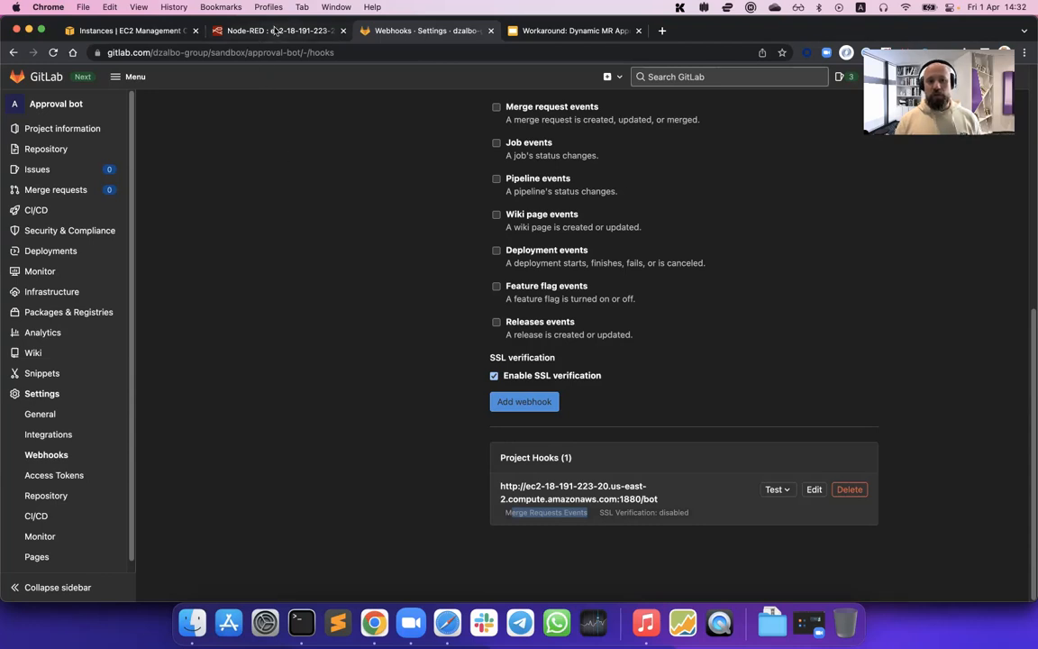
{"action": "left_click", "coordinate": [280, 30]}
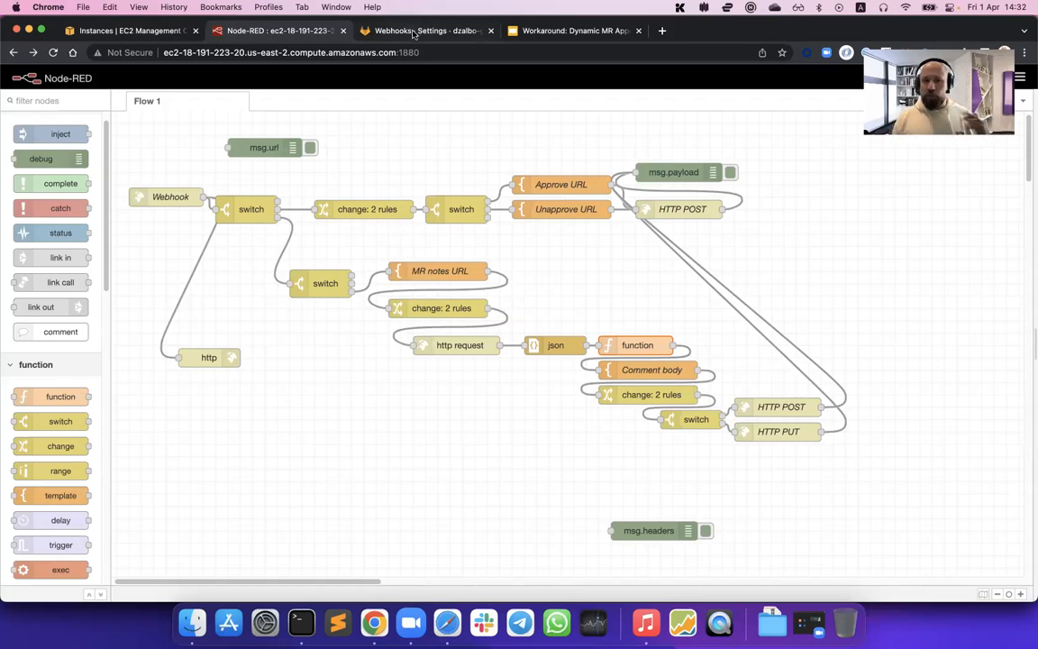
{"action": "mouse_move", "coordinate": [424, 31]}
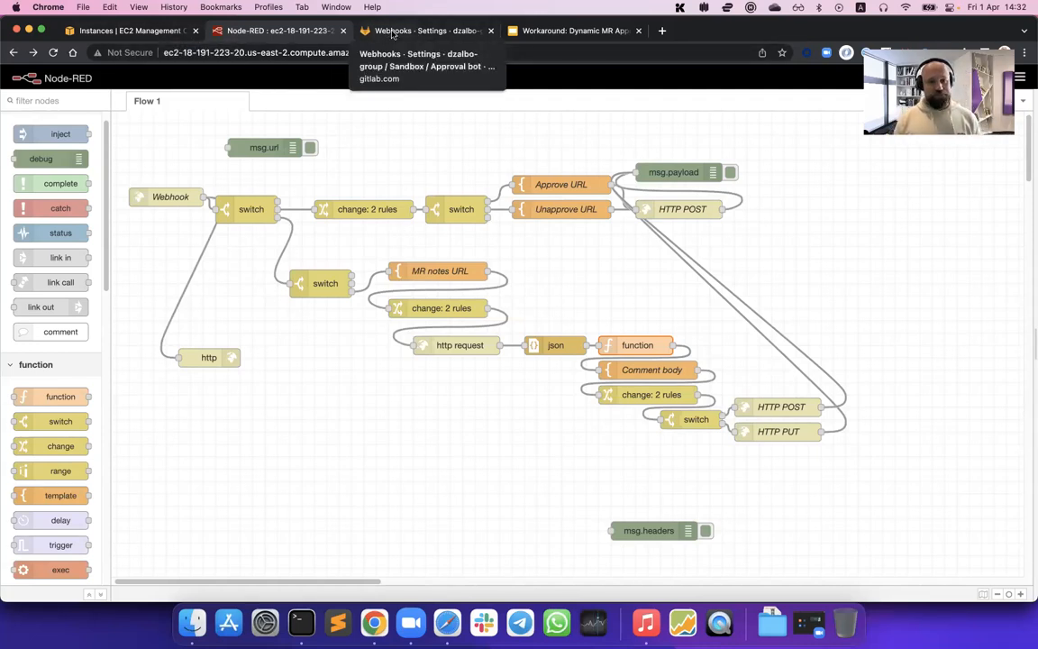
{"action": "left_click", "coordinate": [423, 30]}
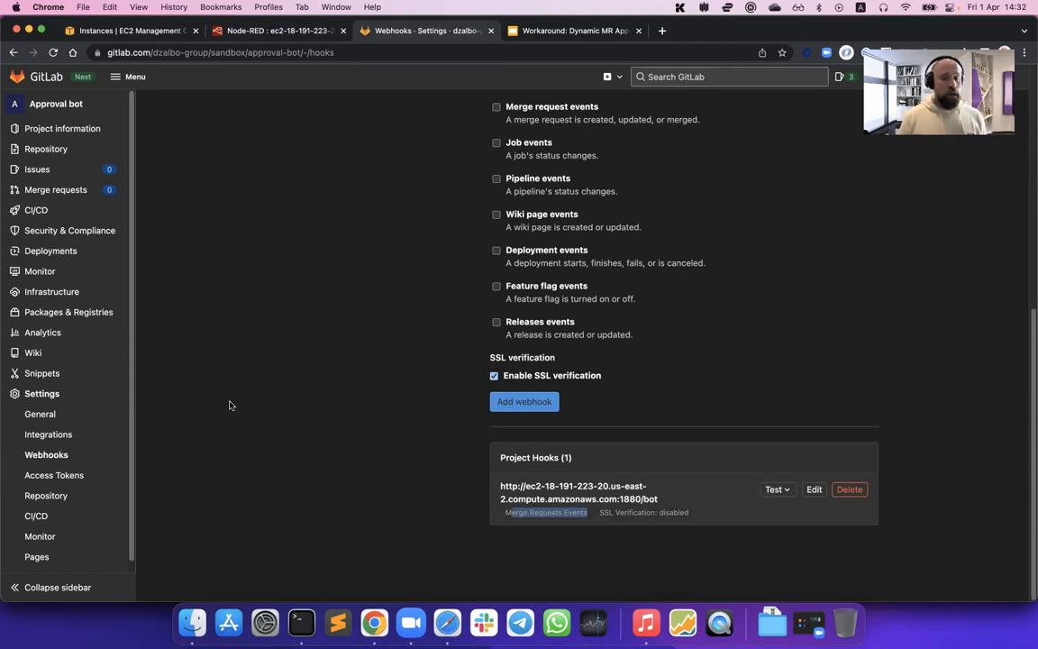
Review the Bot Approval and Peer check rules, each requiring one approval, in general settings
{"action": "left_click", "coordinate": [40, 413]}
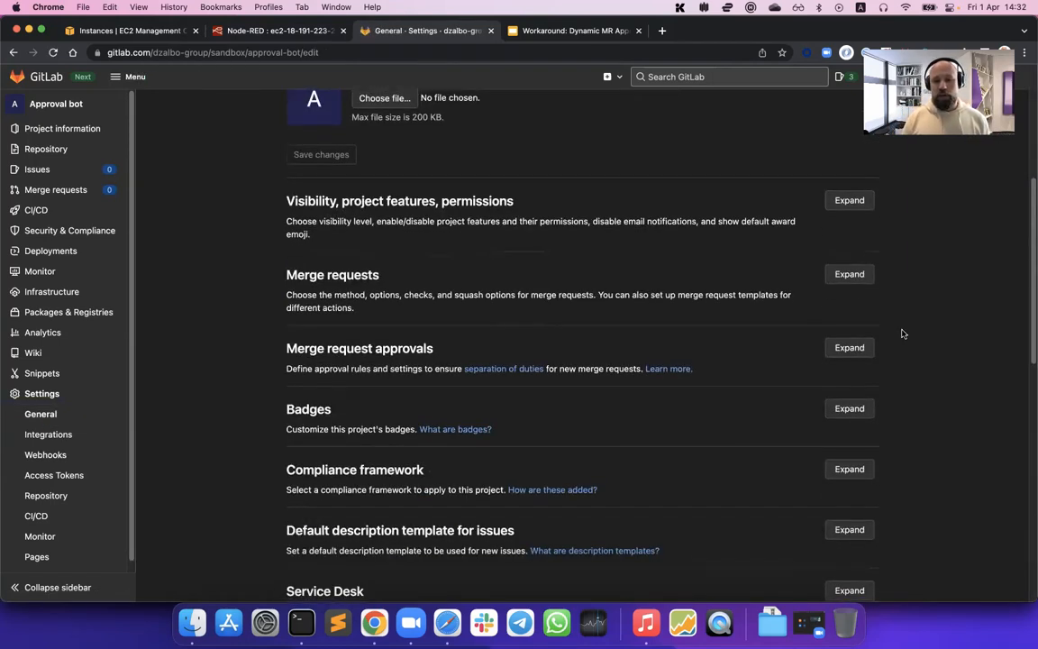
{"action": "left_click", "coordinate": [847, 348]}
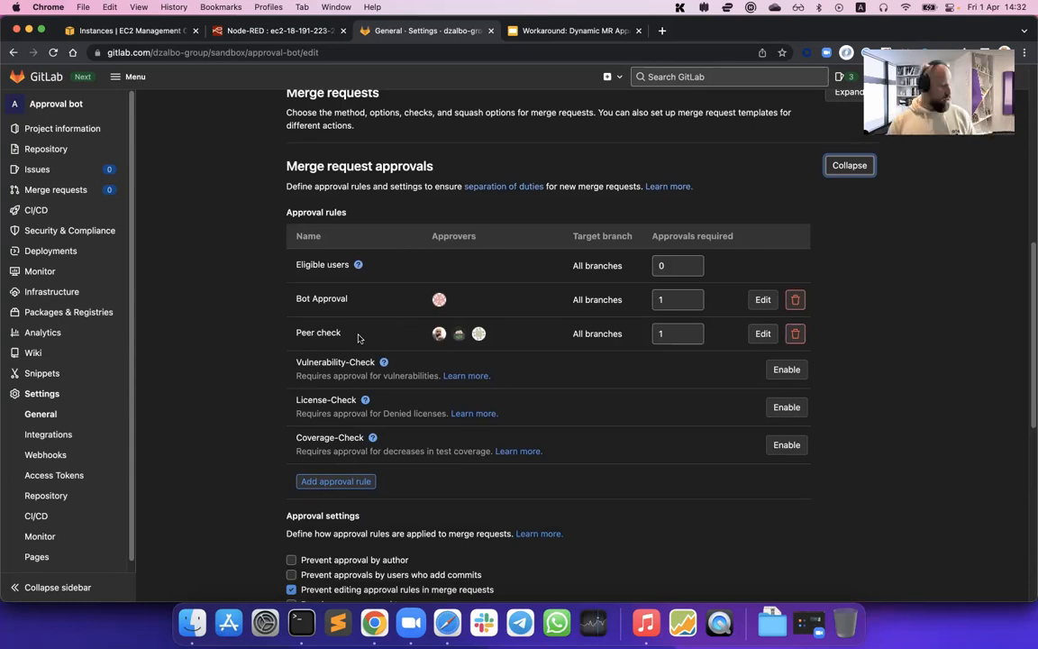
{"action": "mouse_move", "coordinate": [523, 310]}
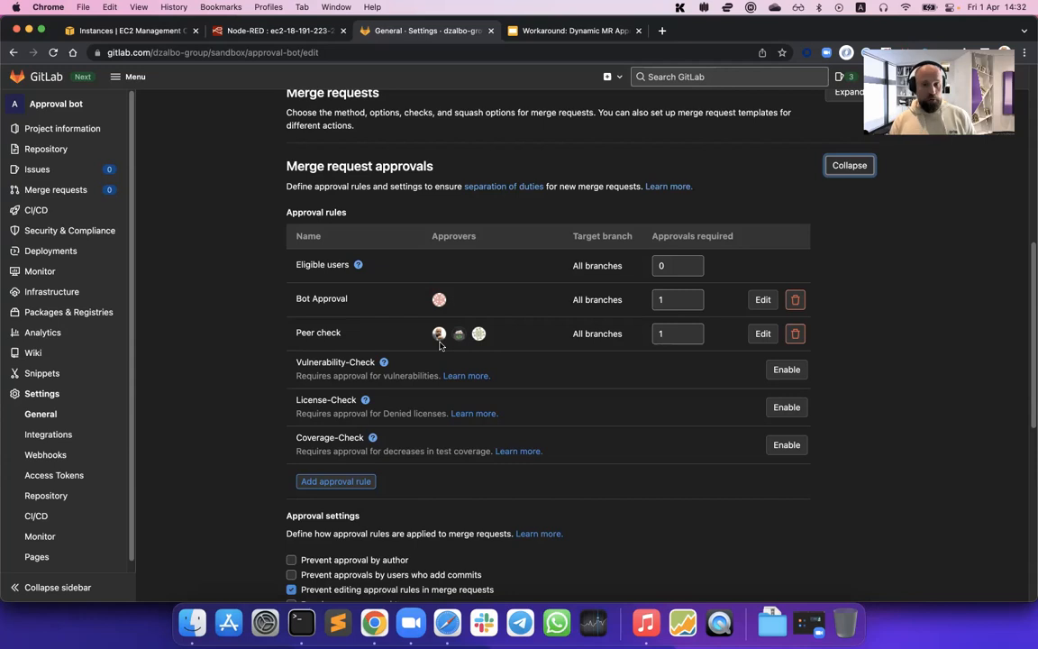
{"action": "mouse_move", "coordinate": [706, 333]}
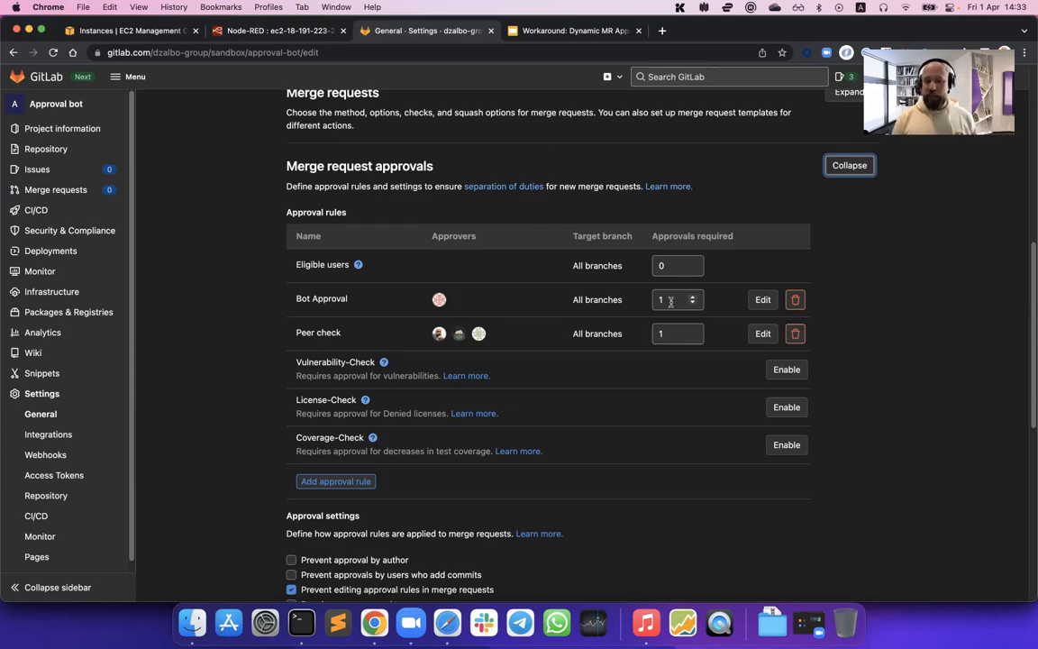
{"action": "scroll", "scroll_direction": "down", "scroll_amount": 3}
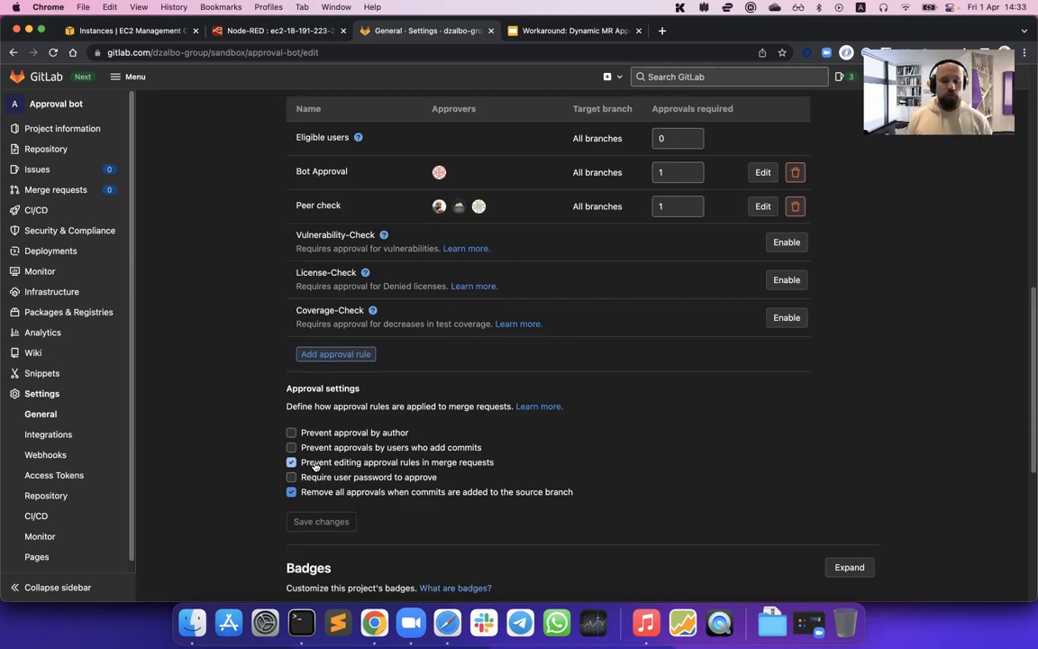
{"action": "left_click", "coordinate": [292, 461]}
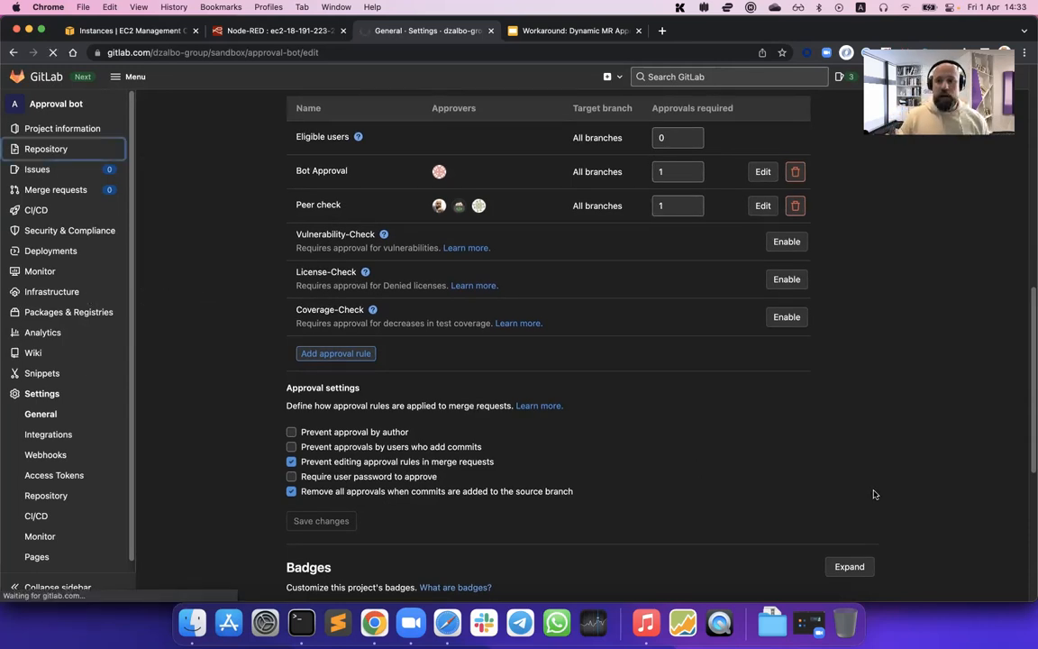
Return to the repository's file listing, then switch to the Node-RED bot flow
{"action": "scroll", "scroll_direction": "down", "scroll_amount": 3}
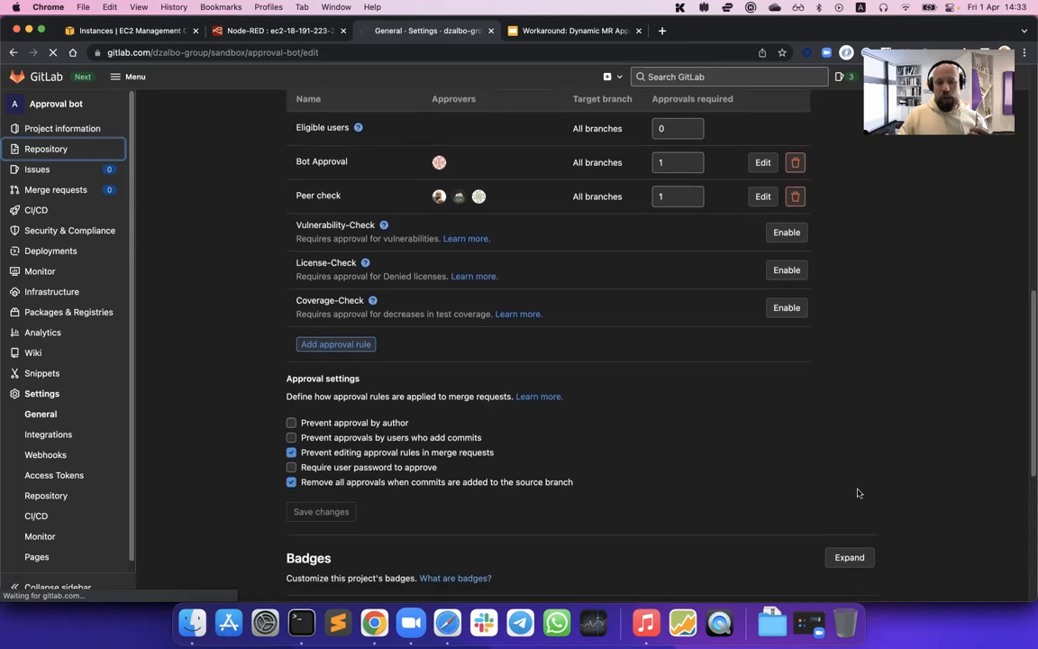
{"action": "left_click", "coordinate": [47, 148]}
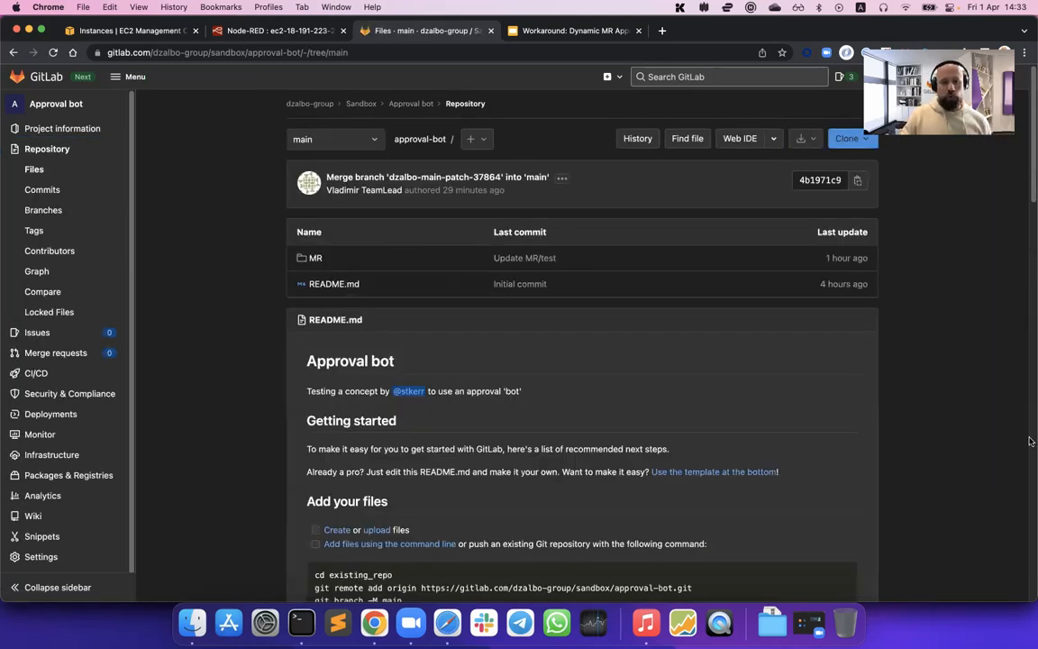
{"action": "mouse_move", "coordinate": [1010, 444]}
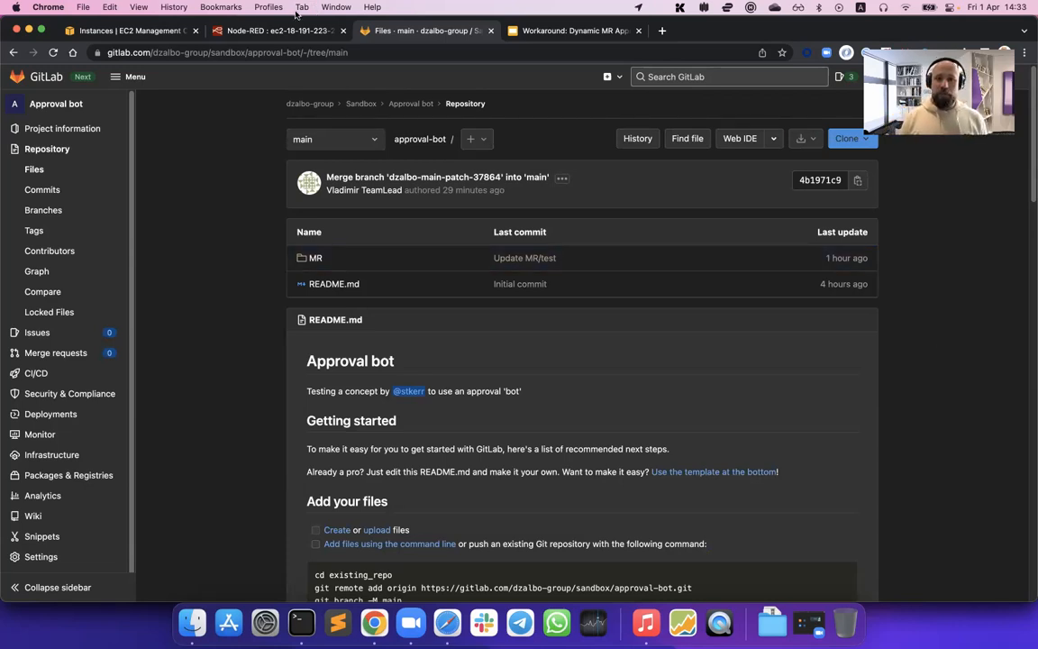
{"action": "left_click", "coordinate": [274, 31]}
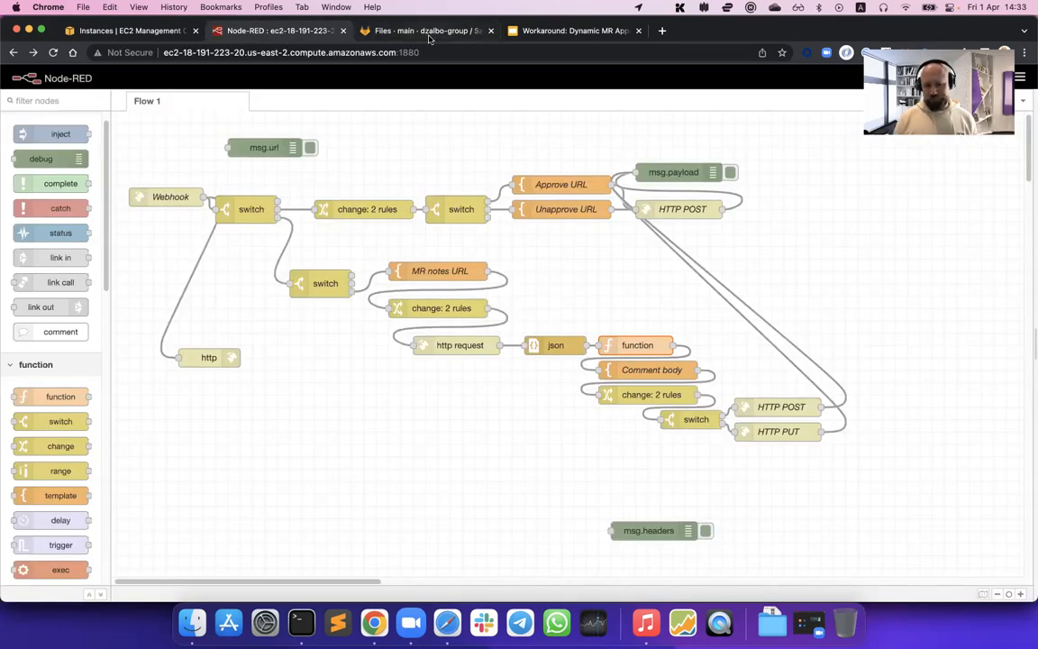
{"action": "mouse_move", "coordinate": [429, 29]}
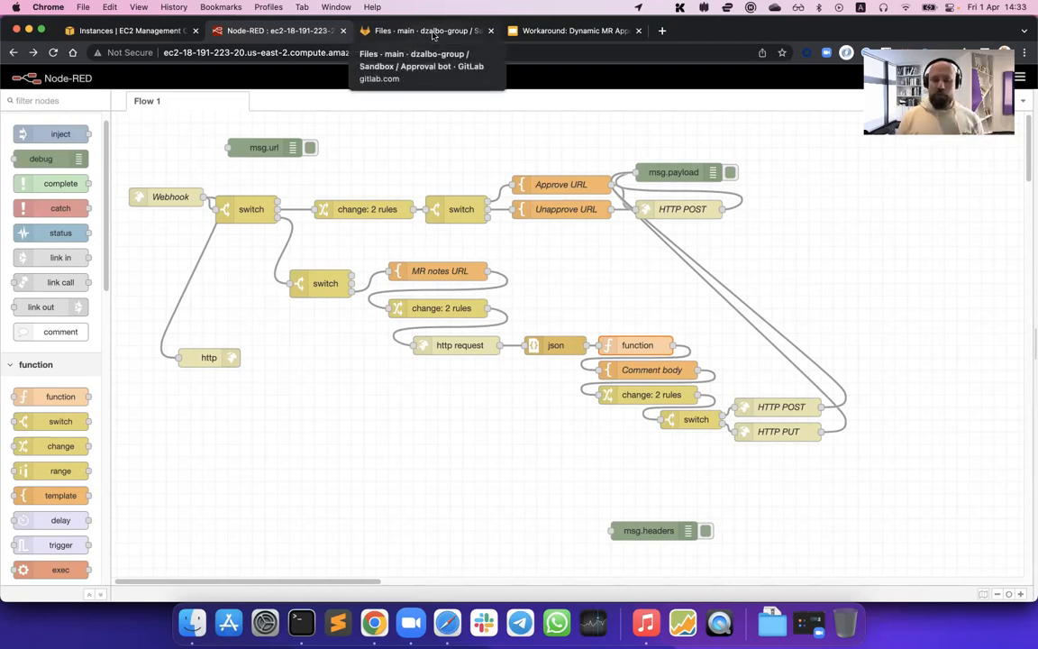
Return from Node-RED to the Approval bot repository files with the MR folder and README
{"action": "left_click", "coordinate": [423, 31]}
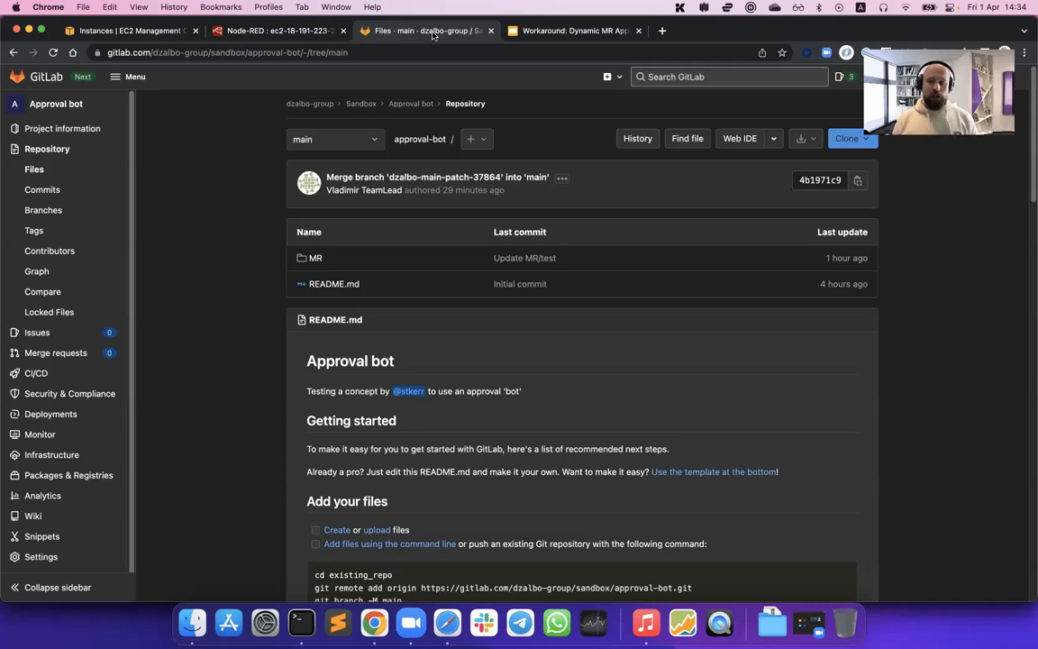
{"action": "mouse_move", "coordinate": [141, 206]}
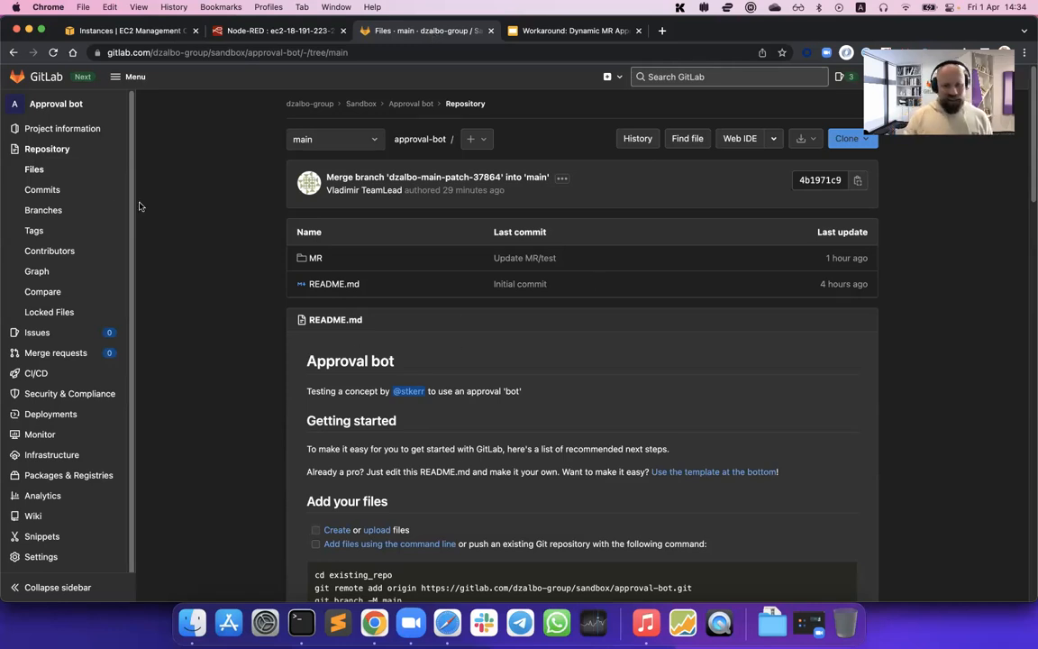
Edit README.md in the Web IDE, trimming it to its title and intro, and start the commit
{"action": "left_click", "coordinate": [739, 137]}
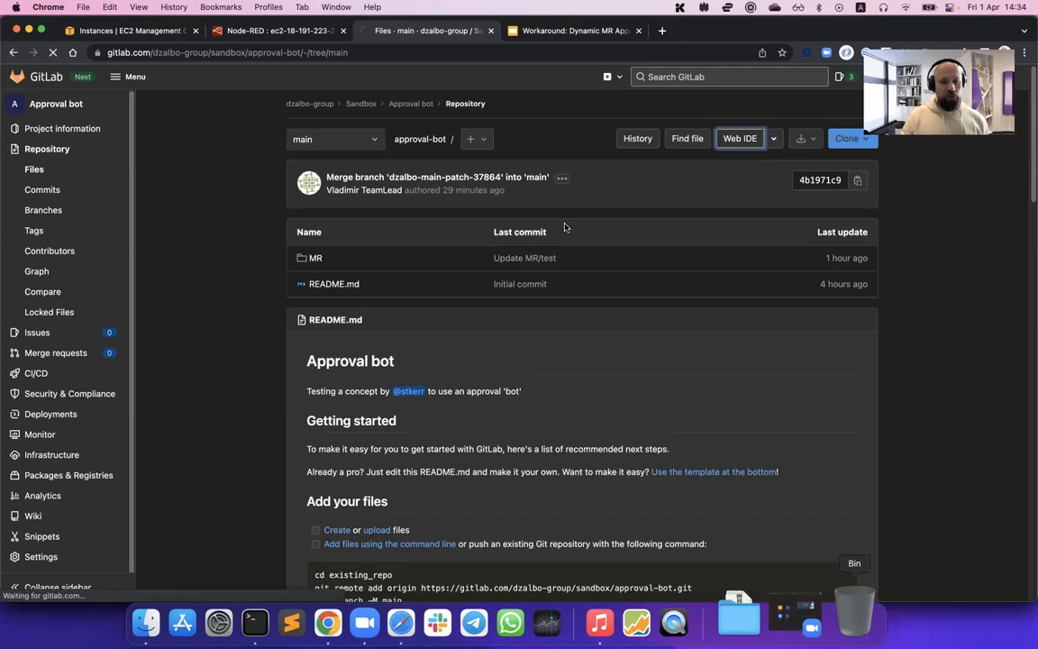
{"action": "left_click", "coordinate": [739, 137]}
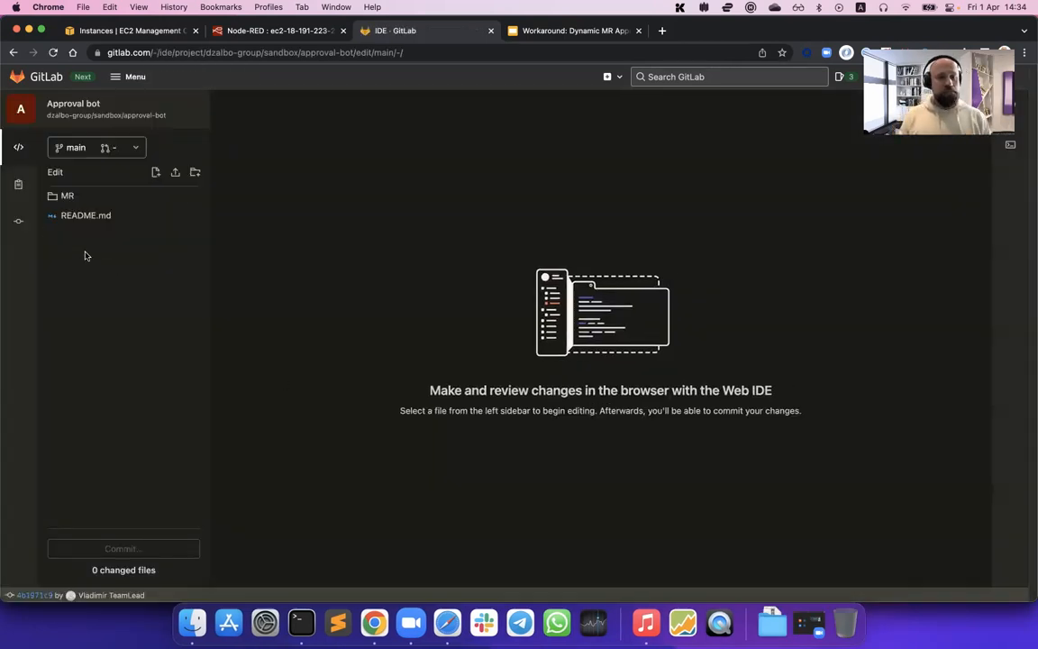
{"action": "left_click", "coordinate": [86, 216]}
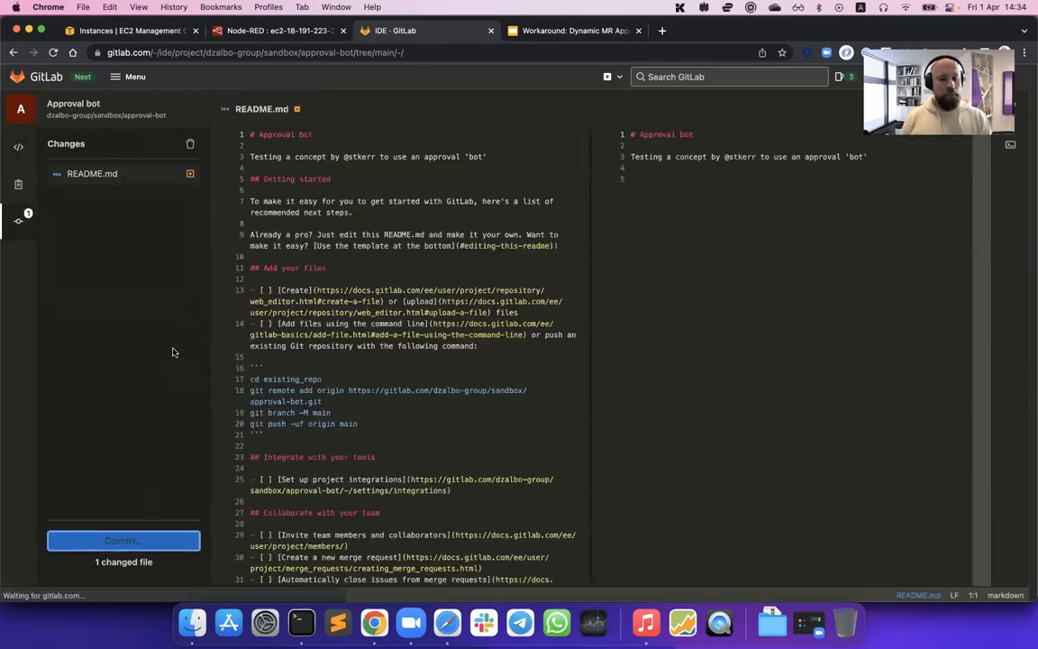
{"action": "left_click", "coordinate": [122, 541]}
{"action": "type", "text": "Adjust README"}
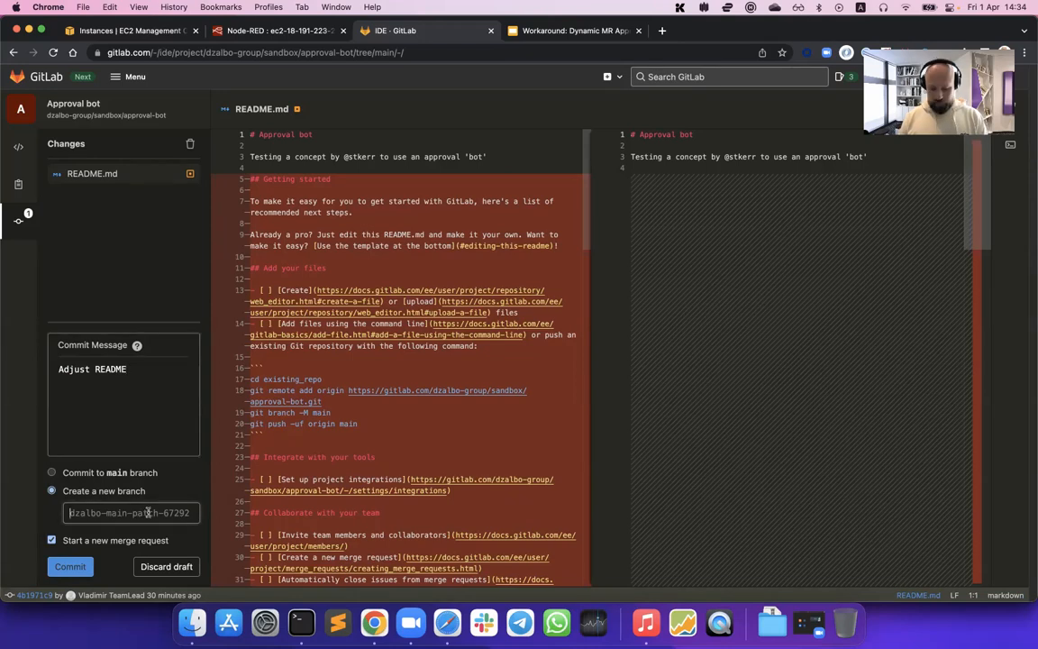
Commit the change to a new 'readme' branch and start a new merge request
{"action": "type", "text": "readm"}
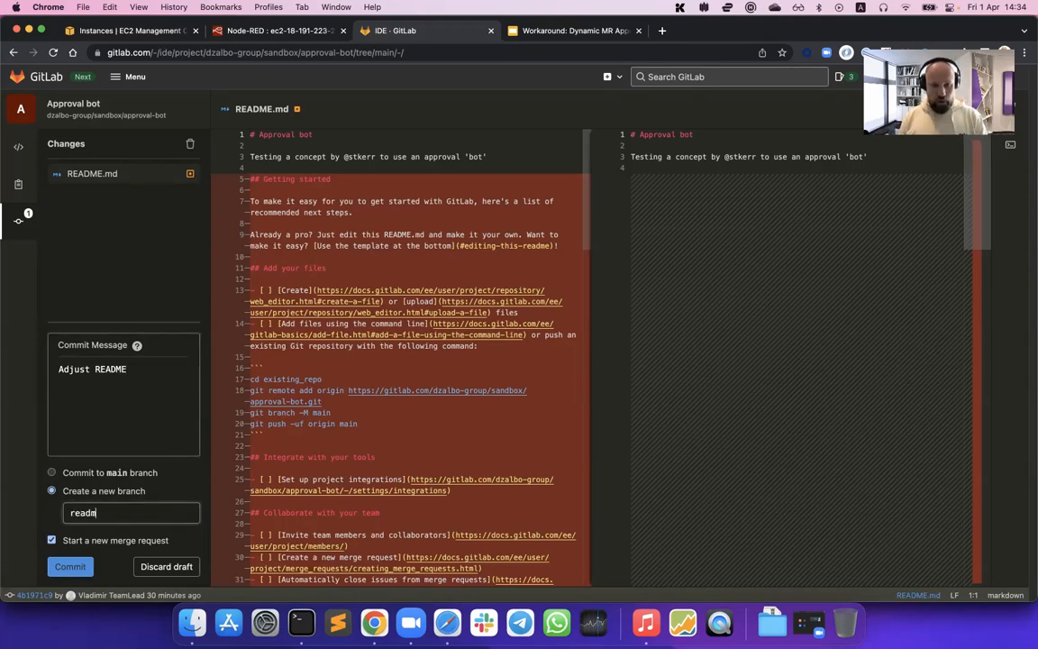
{"action": "type", "text": "e"}
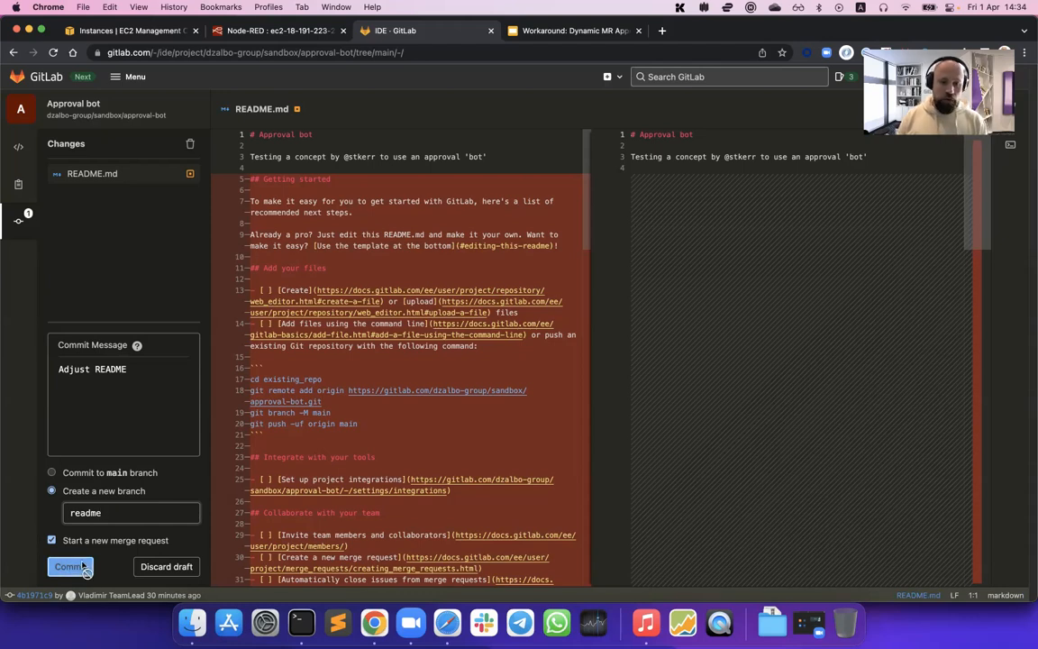
{"action": "left_click", "coordinate": [67, 566]}
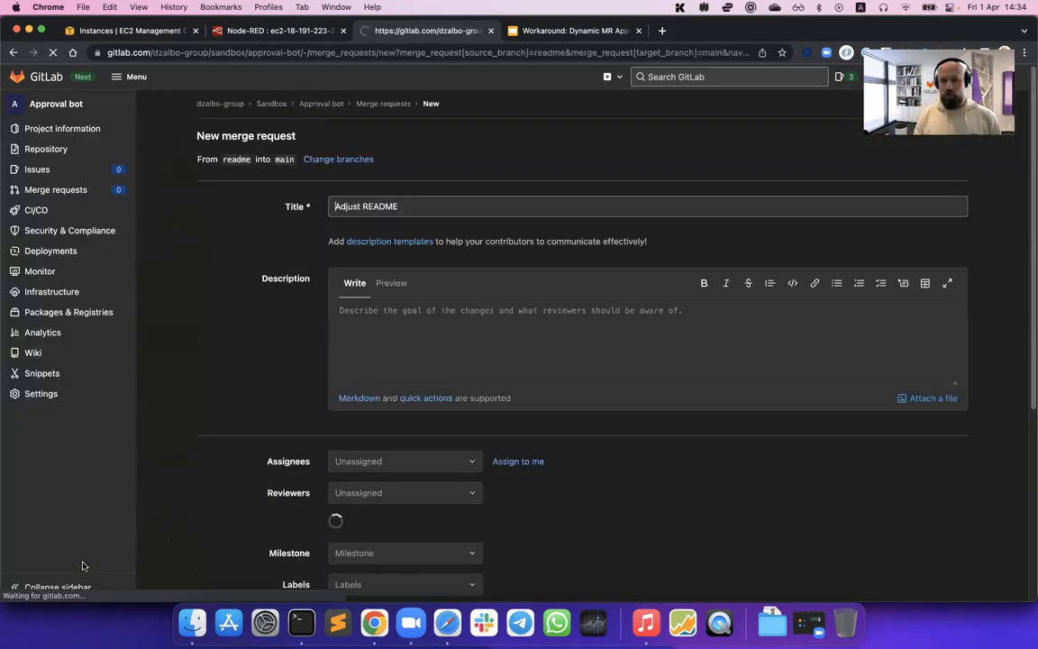
Review the Bot Approval and Peer check approval rules, then create the Adjust README merge request
{"action": "scroll", "scroll_direction": "down", "scroll_amount": 3}
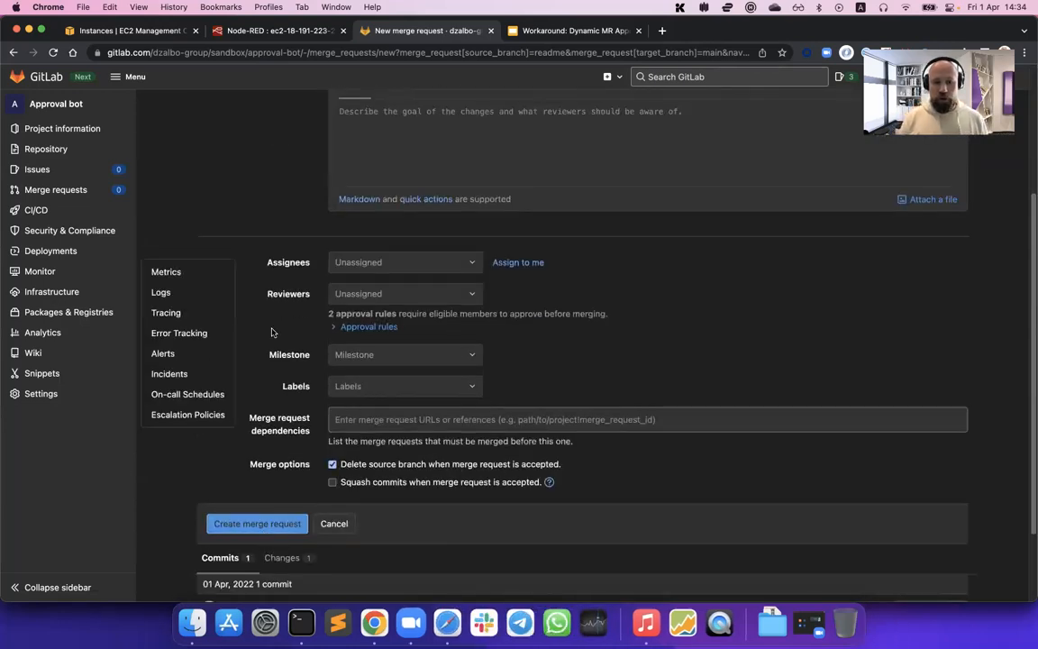
{"action": "left_click", "coordinate": [368, 326]}
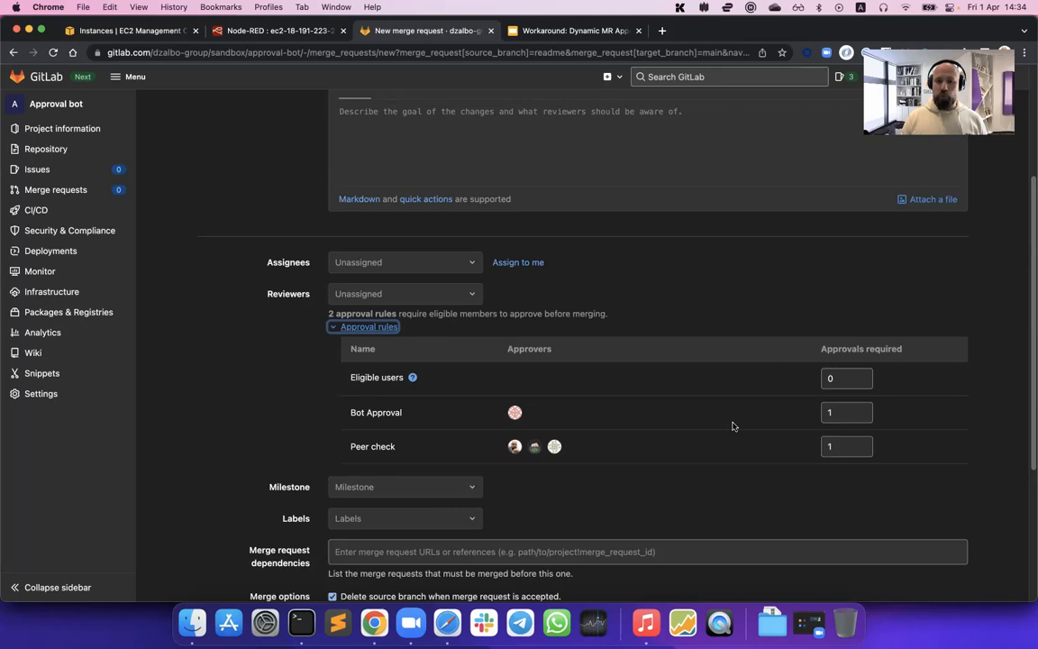
{"action": "scroll", "scroll_direction": "down", "scroll_amount": 3}
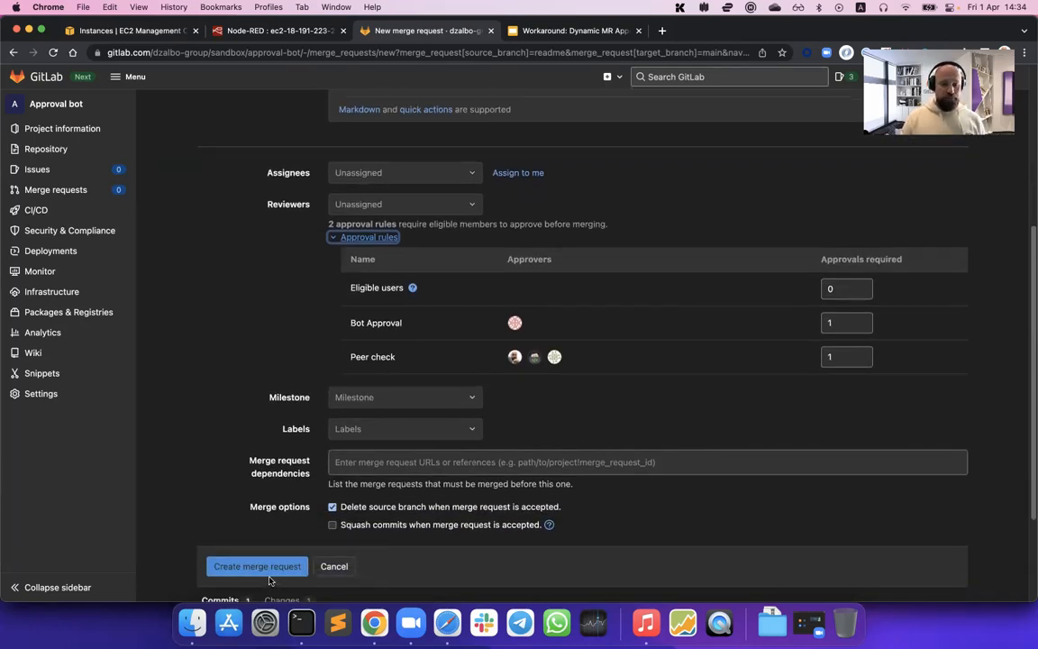
{"action": "left_click", "coordinate": [256, 566]}
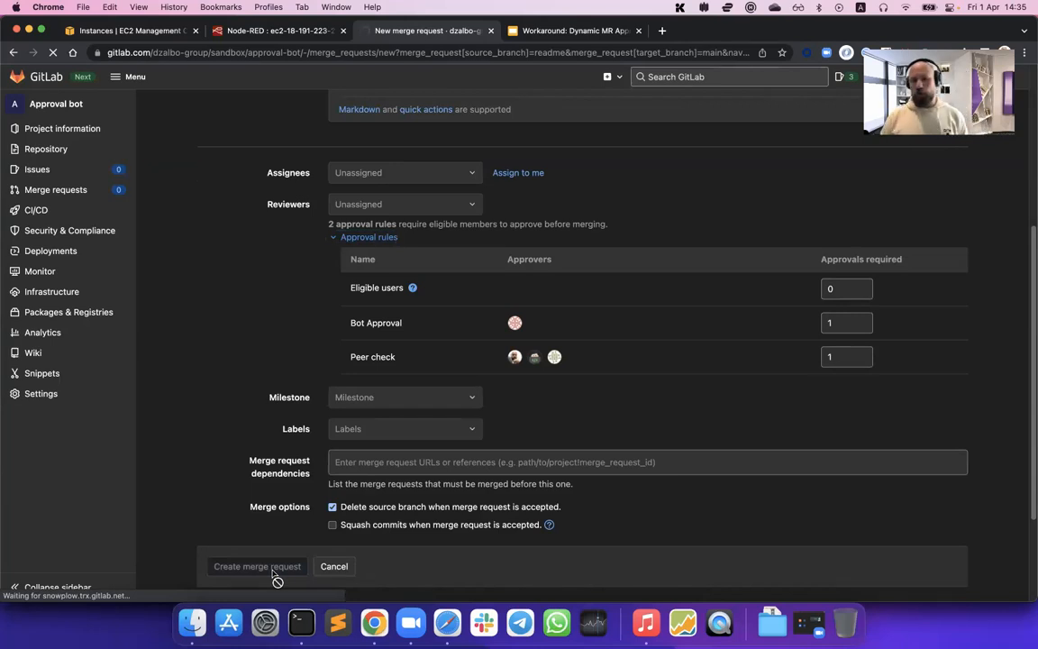
{"action": "left_click", "coordinate": [256, 566]}
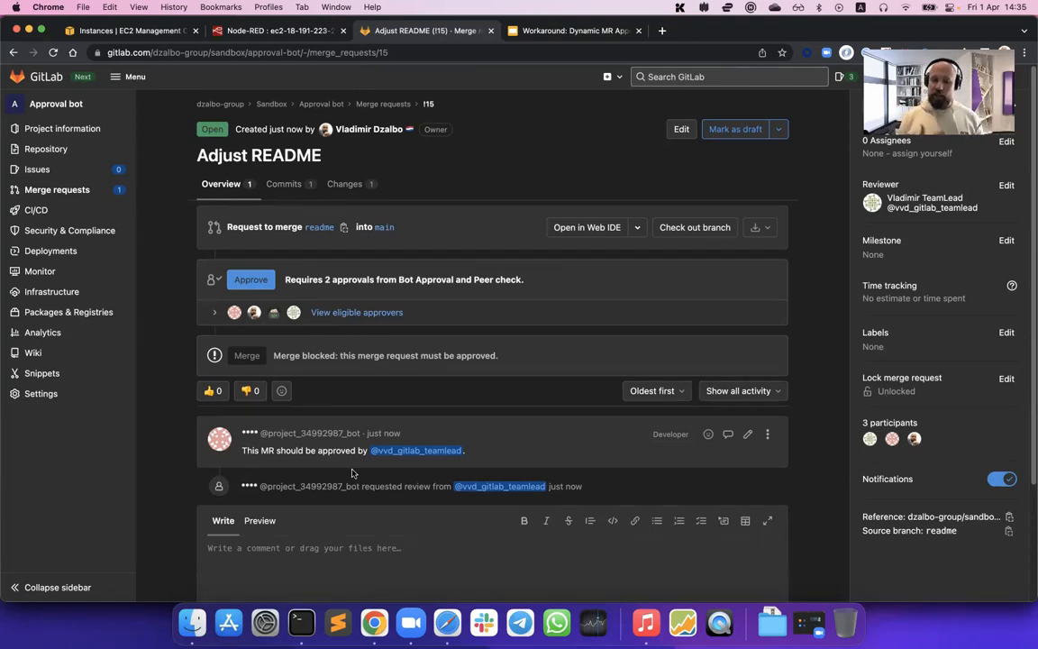
{"action": "mouse_move", "coordinate": [368, 485]}
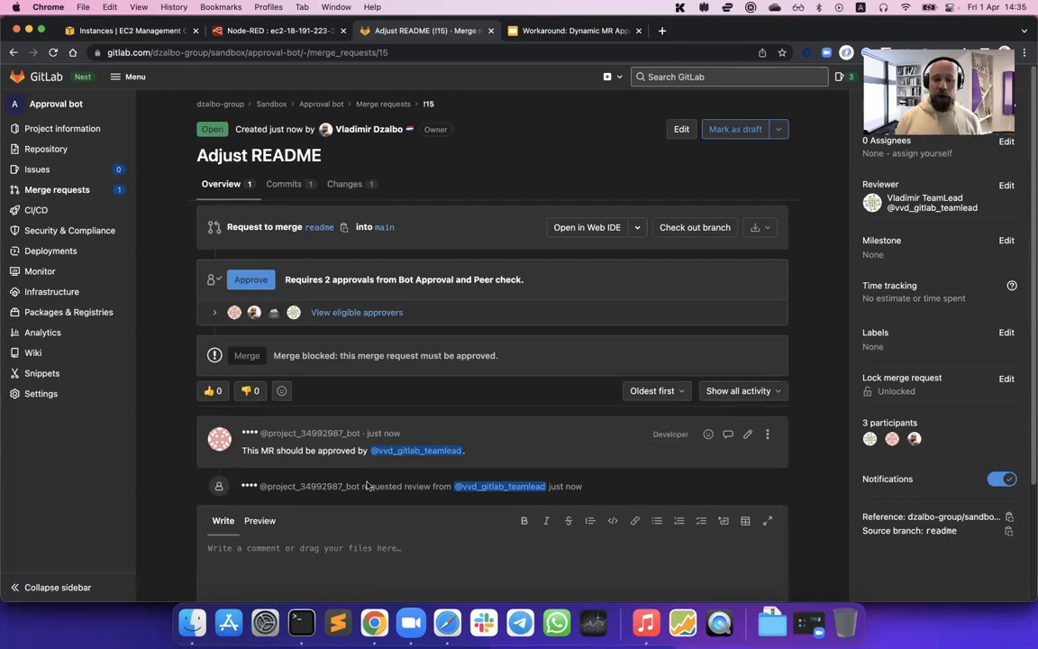
{"action": "mouse_move", "coordinate": [414, 460]}
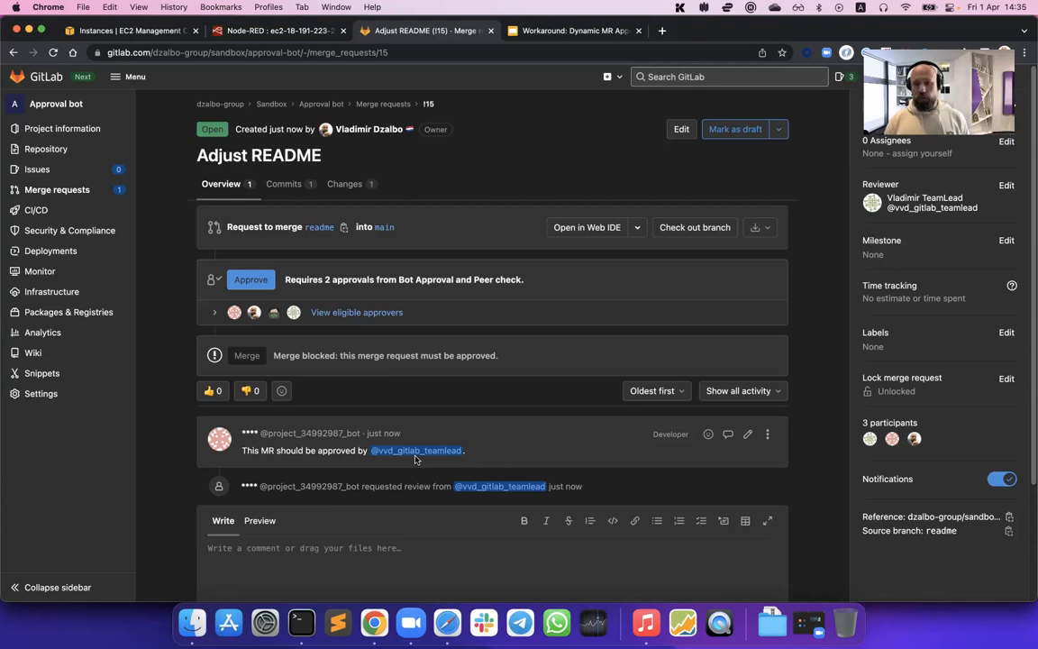
{"action": "mouse_move", "coordinate": [184, 321]}
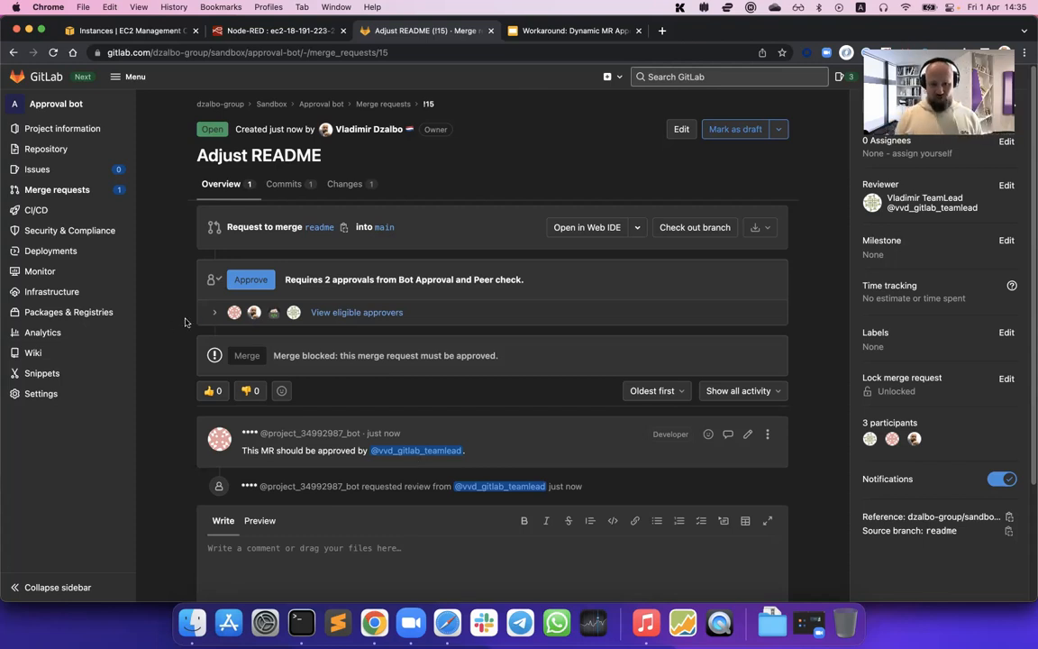
Expand the approval rules and approve Adjust README as the presenter, satisfying Peer check 1 of 1
{"action": "left_click", "coordinate": [215, 312]}
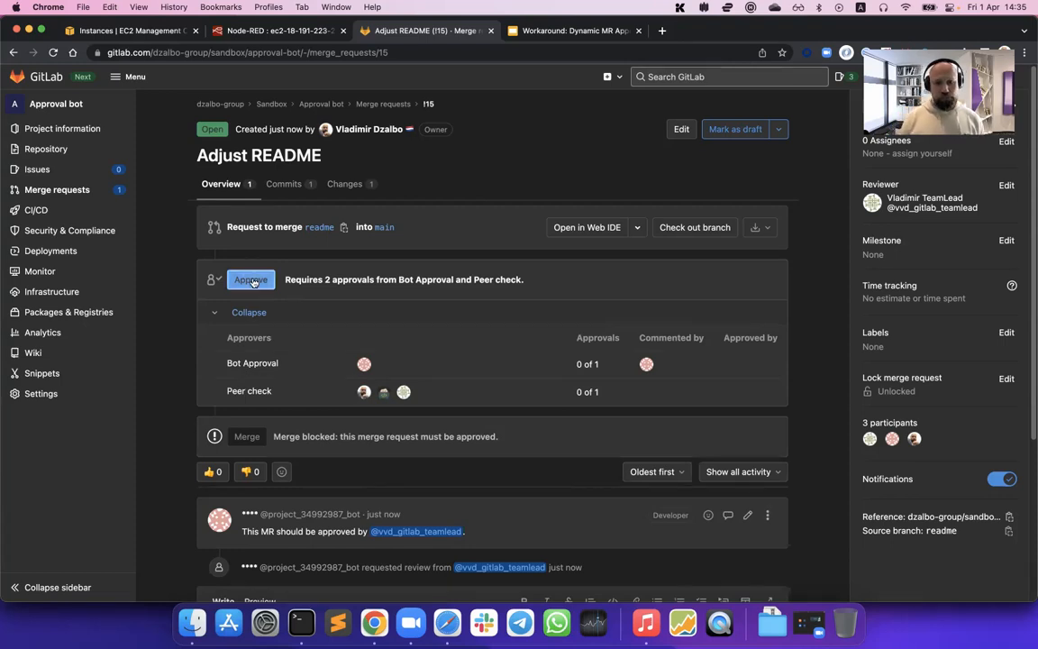
{"action": "left_click", "coordinate": [250, 280]}
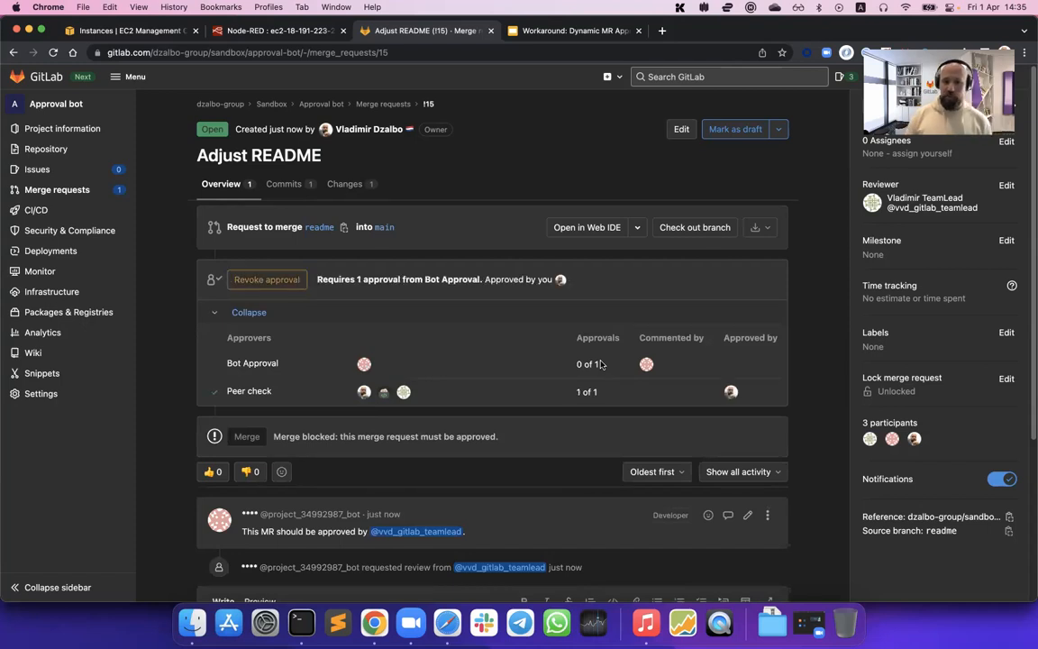
{"action": "mouse_move", "coordinate": [436, 411]}
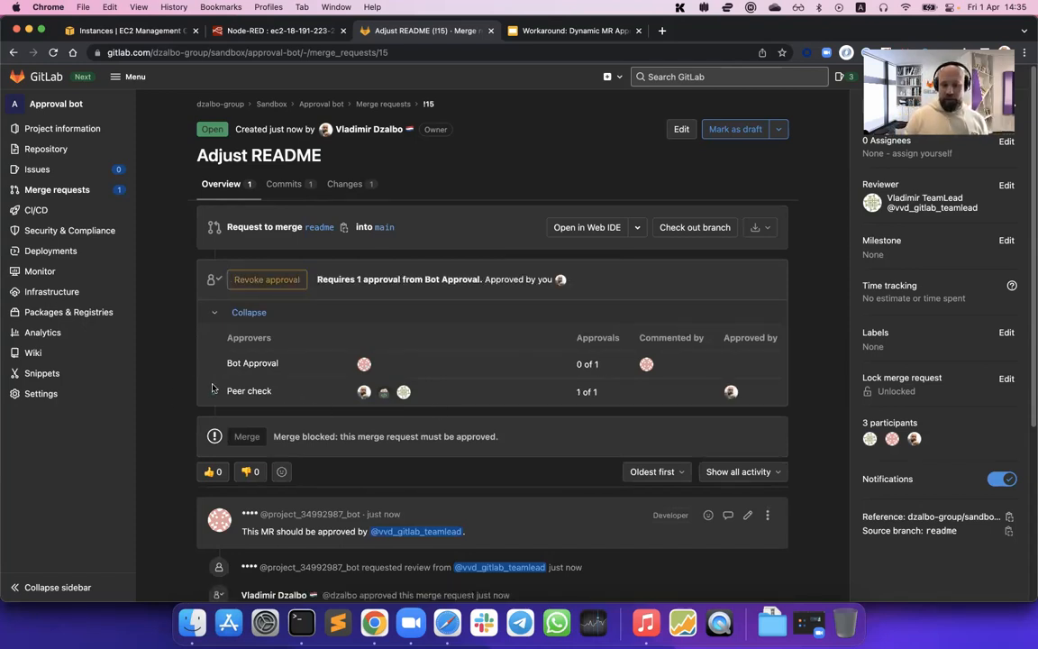
{"action": "scroll", "scroll_direction": "down", "scroll_amount": 3}
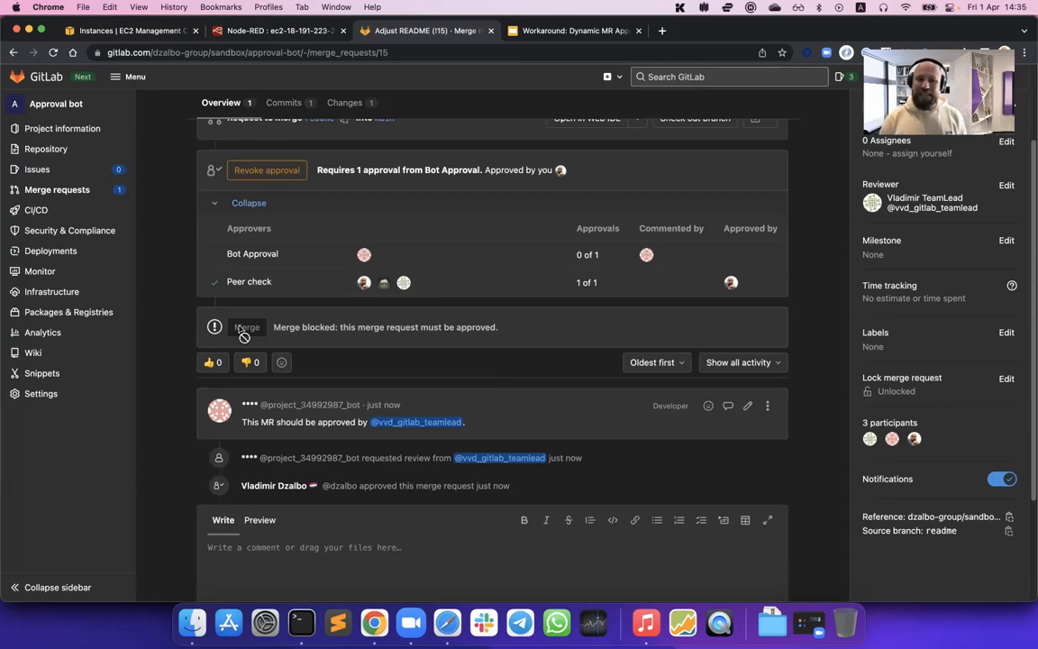
{"action": "mouse_move", "coordinate": [263, 238]}
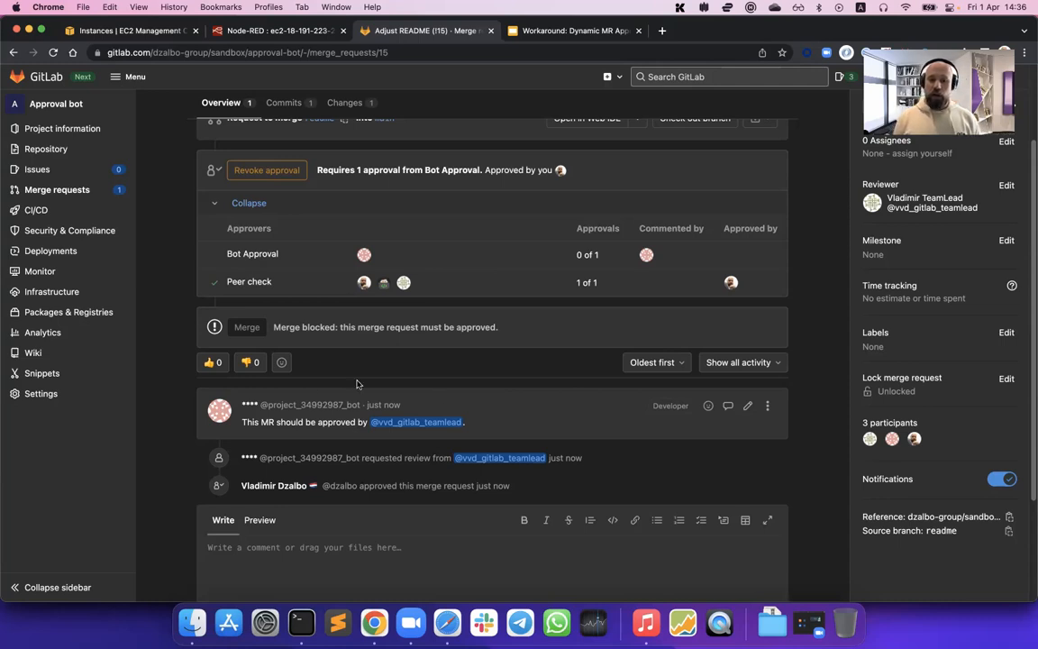
{"action": "mouse_move", "coordinate": [516, 406]}
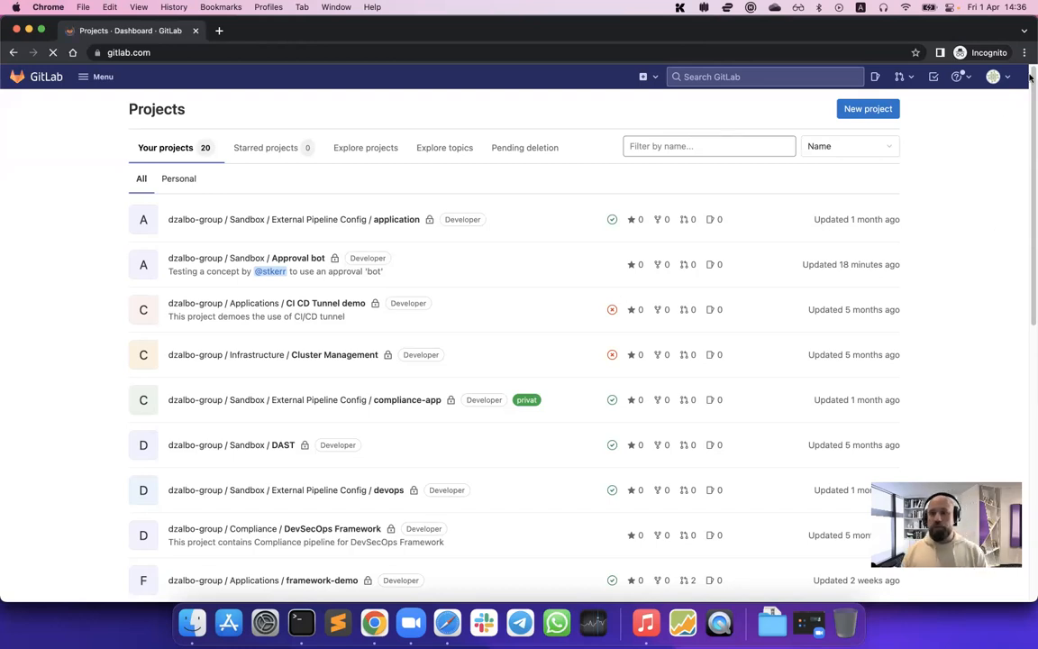
Verify the team lead account via the avatar menu, then go to its To-Do List
{"action": "left_click", "coordinate": [993, 76]}
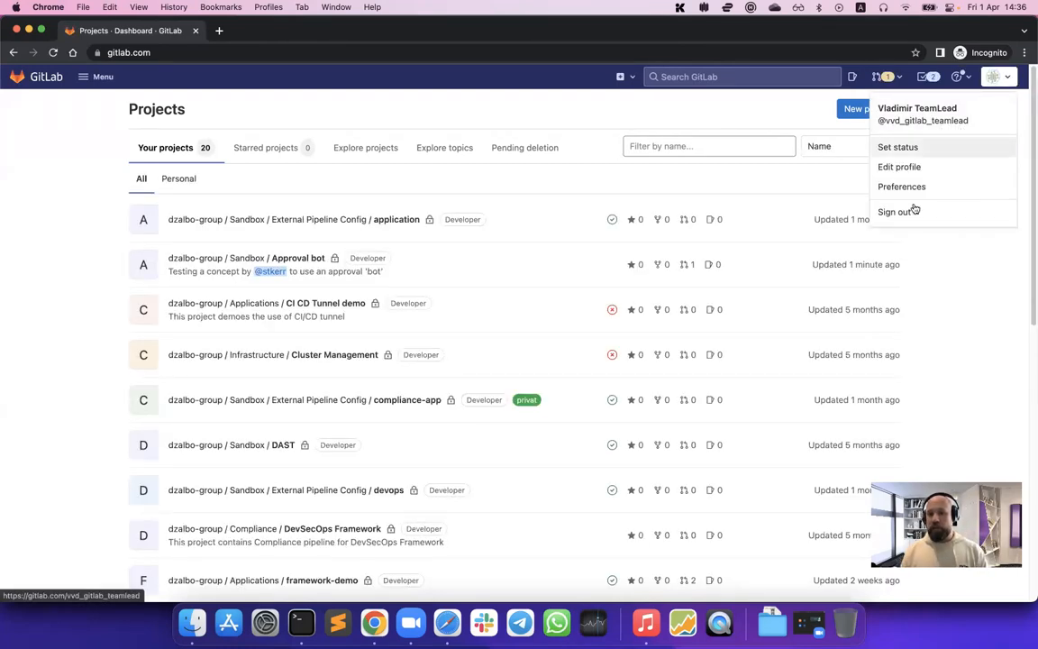
{"action": "left_click", "coordinate": [999, 75]}
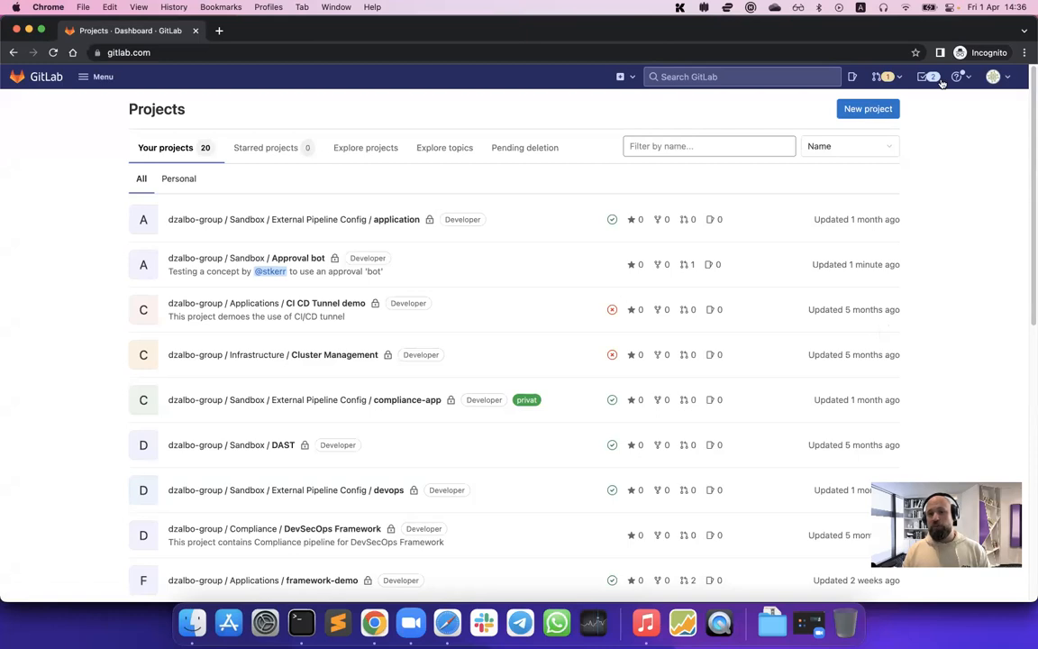
{"action": "mouse_move", "coordinate": [928, 75]}
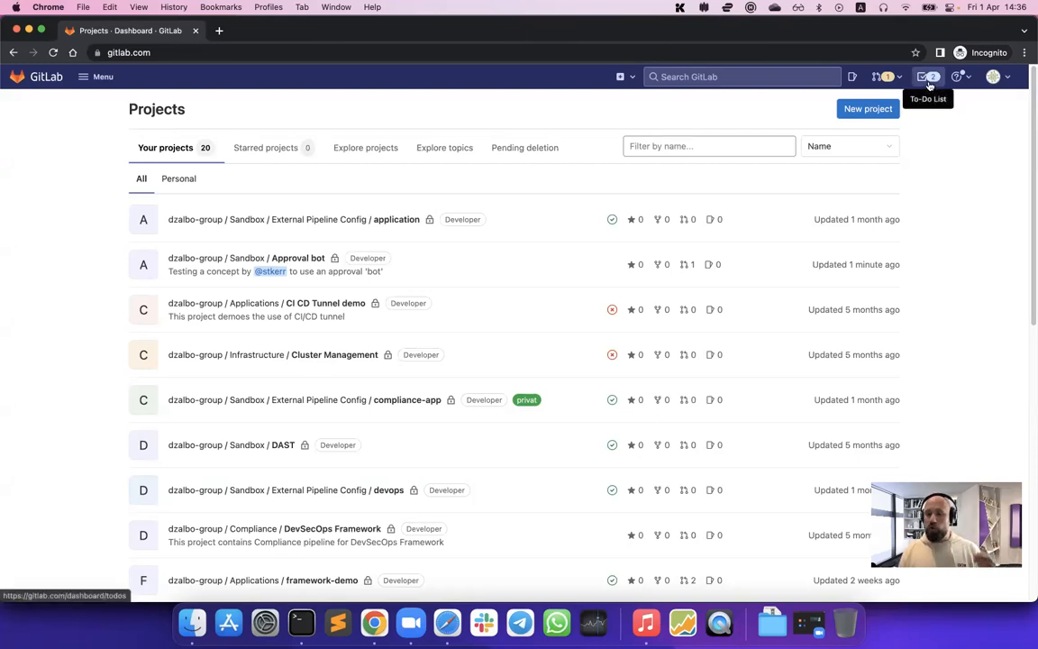
{"action": "left_click", "coordinate": [929, 76]}
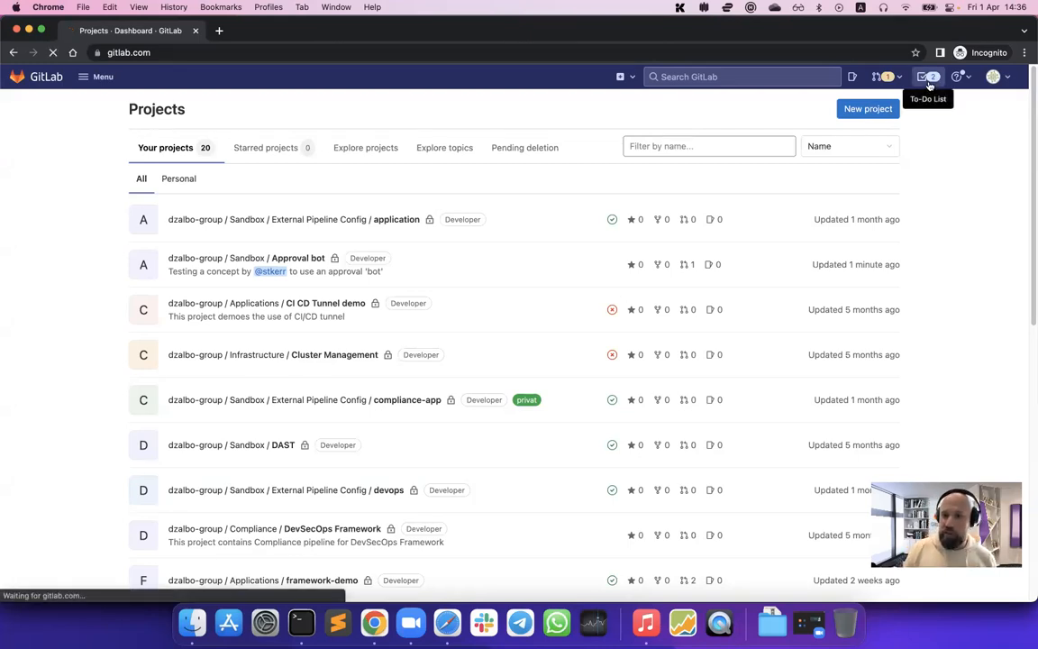
{"action": "left_click", "coordinate": [928, 76]}
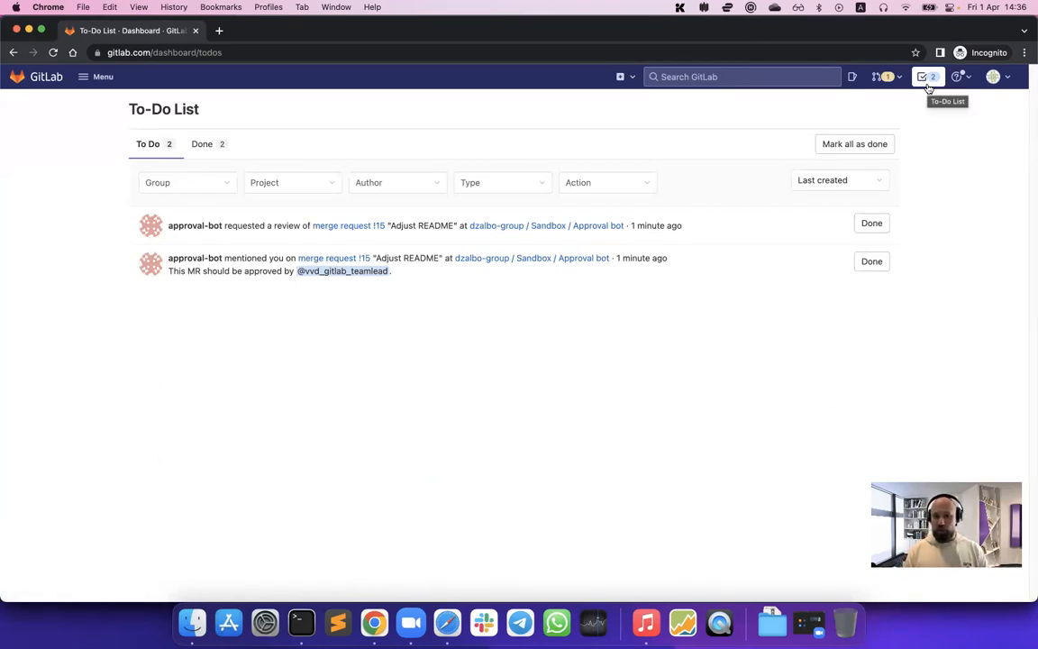
{"action": "mouse_move", "coordinate": [255, 284]}
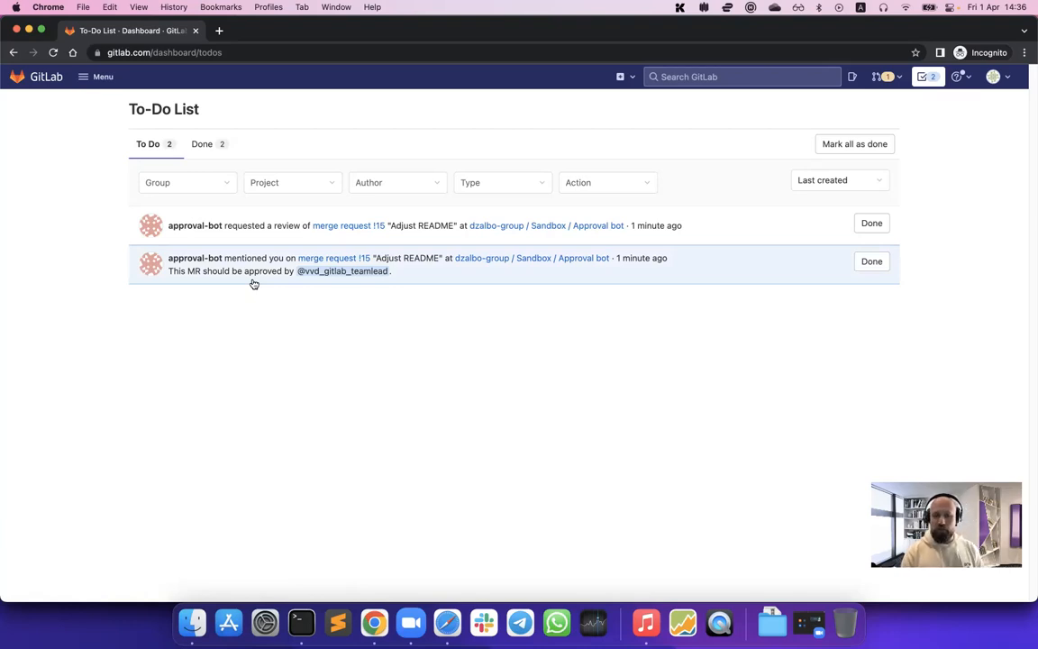
{"action": "mouse_move", "coordinate": [311, 251]}
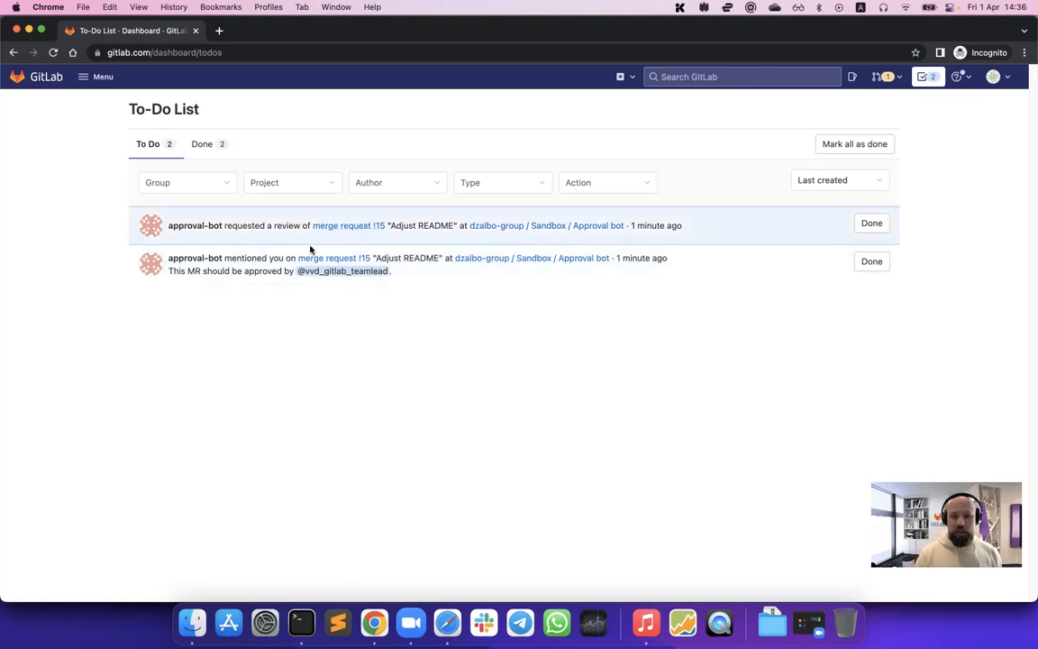
{"action": "mouse_move", "coordinate": [348, 225]}
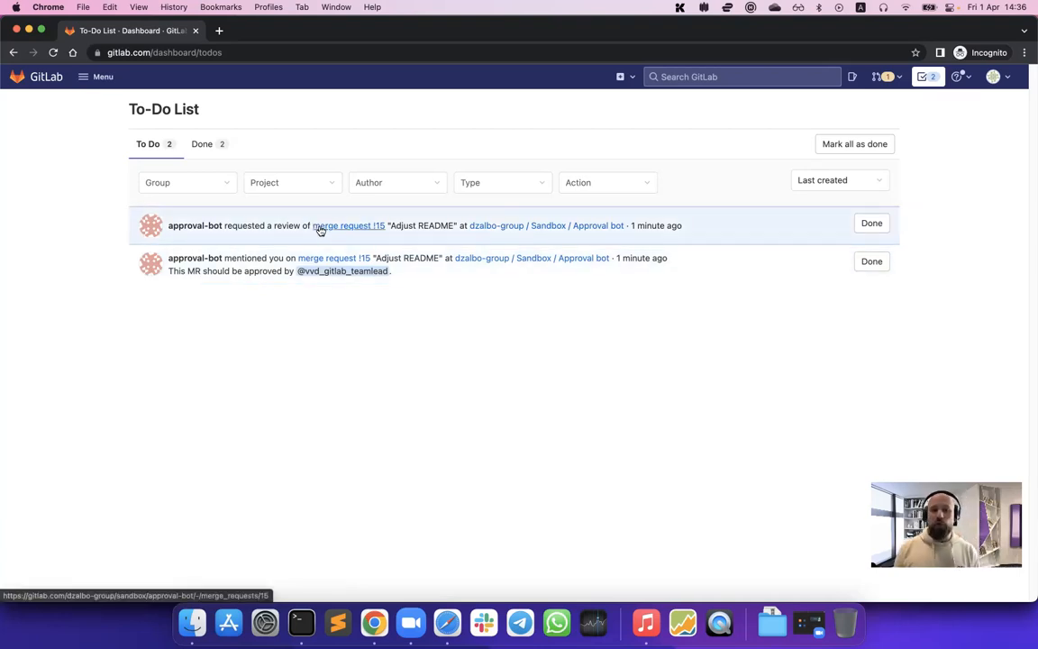
Follow the review-request to-do item to merge request !15, Adjust README
{"action": "left_click", "coordinate": [349, 225]}
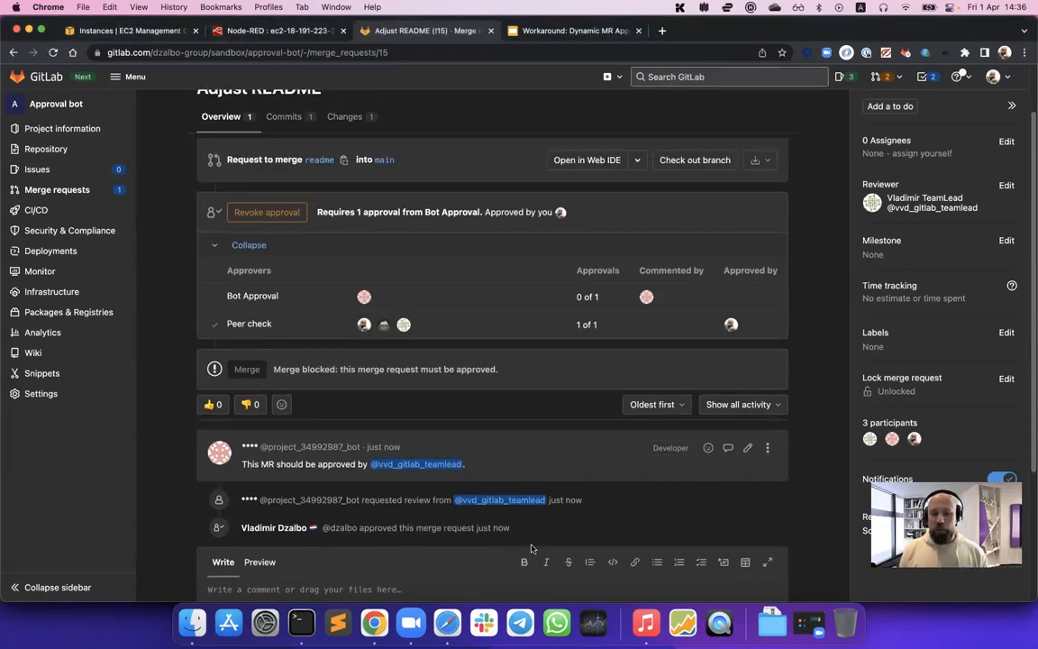
{"action": "double_click", "coordinate": [397, 499]}
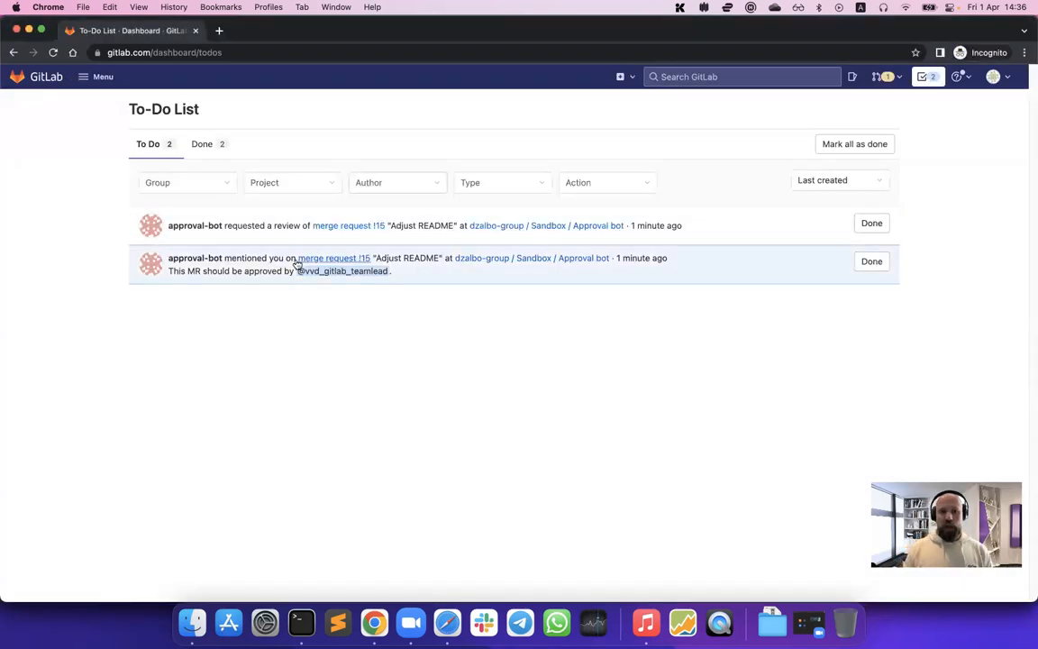
{"action": "left_click", "coordinate": [348, 226]}
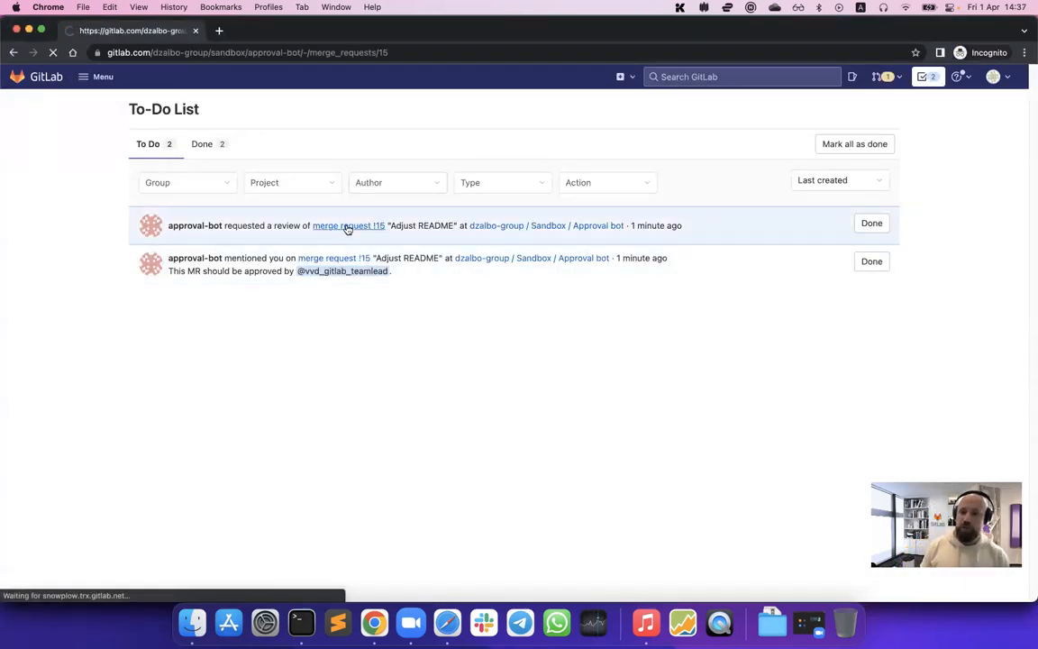
Load merge request !15 and expand its rules showing Bot Approval 0 of 1 and Peer check 1 of 1
{"action": "left_click", "coordinate": [347, 225]}
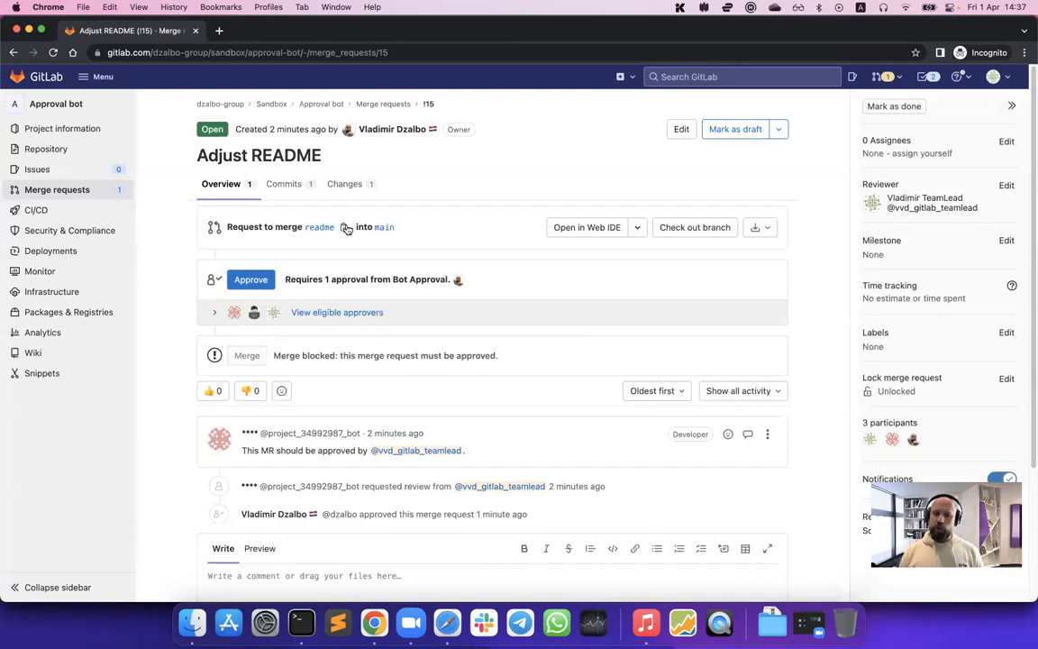
{"action": "mouse_move", "coordinate": [213, 311]}
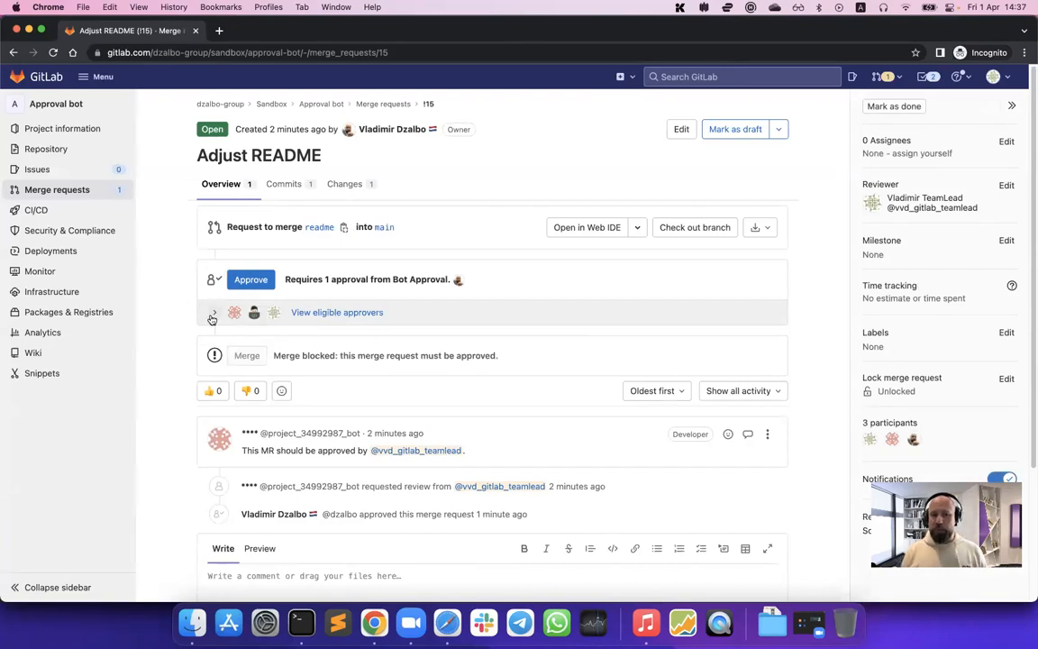
{"action": "left_click", "coordinate": [213, 312]}
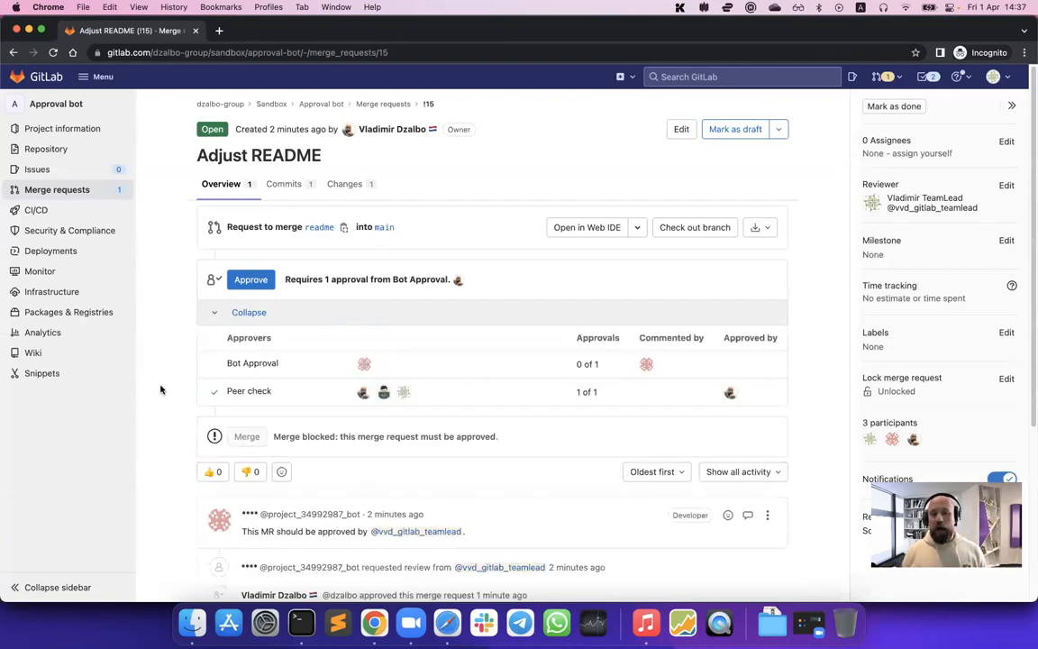
{"action": "scroll", "scroll_direction": "down", "scroll_amount": 3}
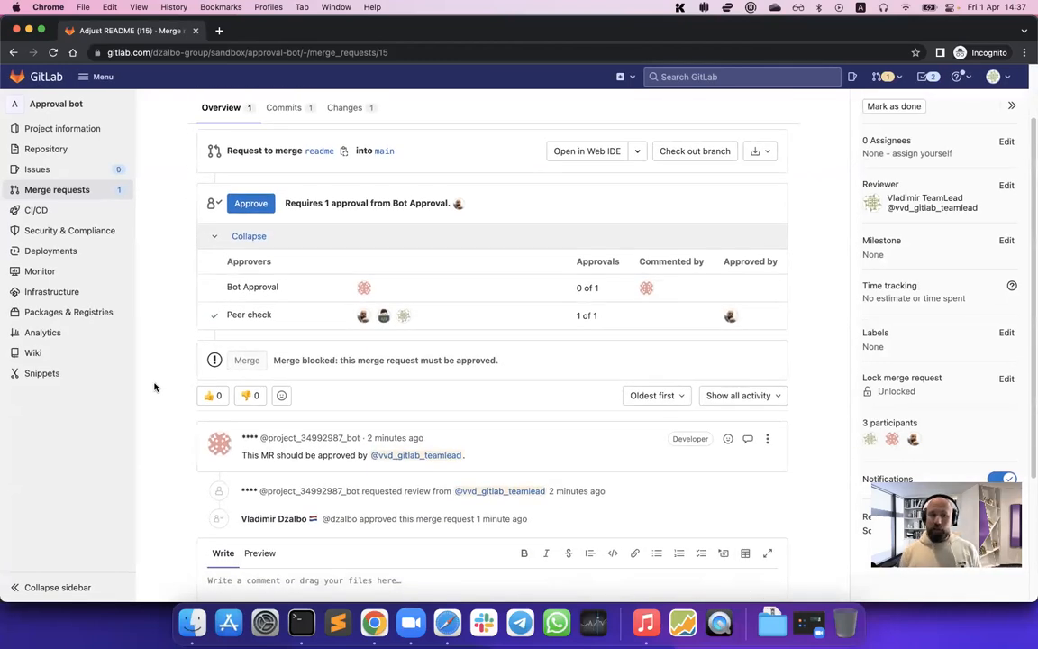
{"action": "mouse_move", "coordinate": [244, 307]}
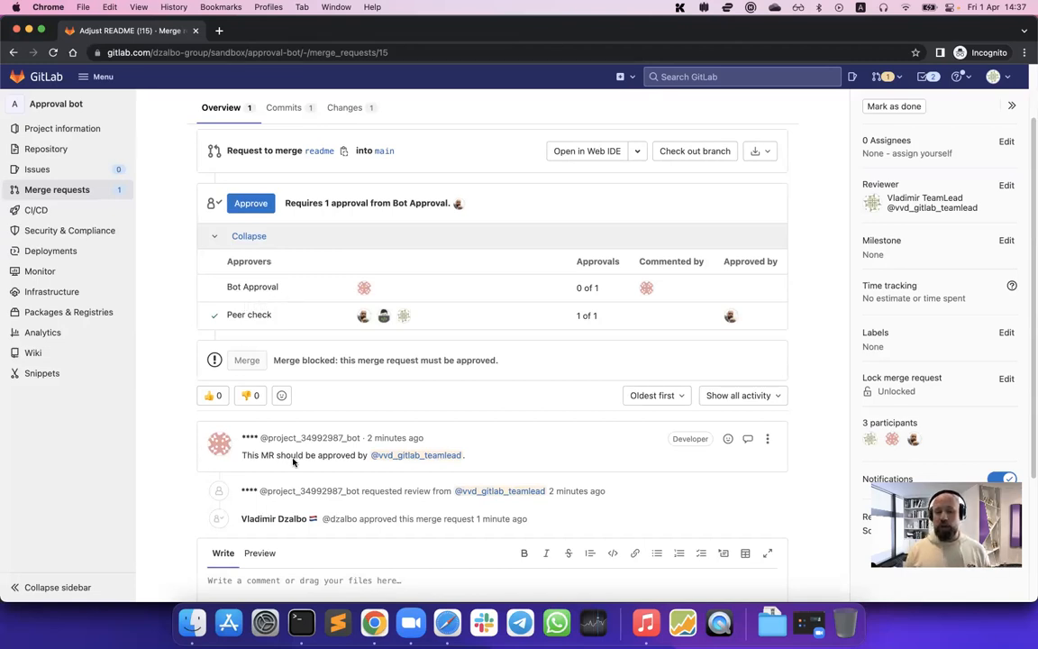
{"action": "mouse_move", "coordinate": [656, 505]}
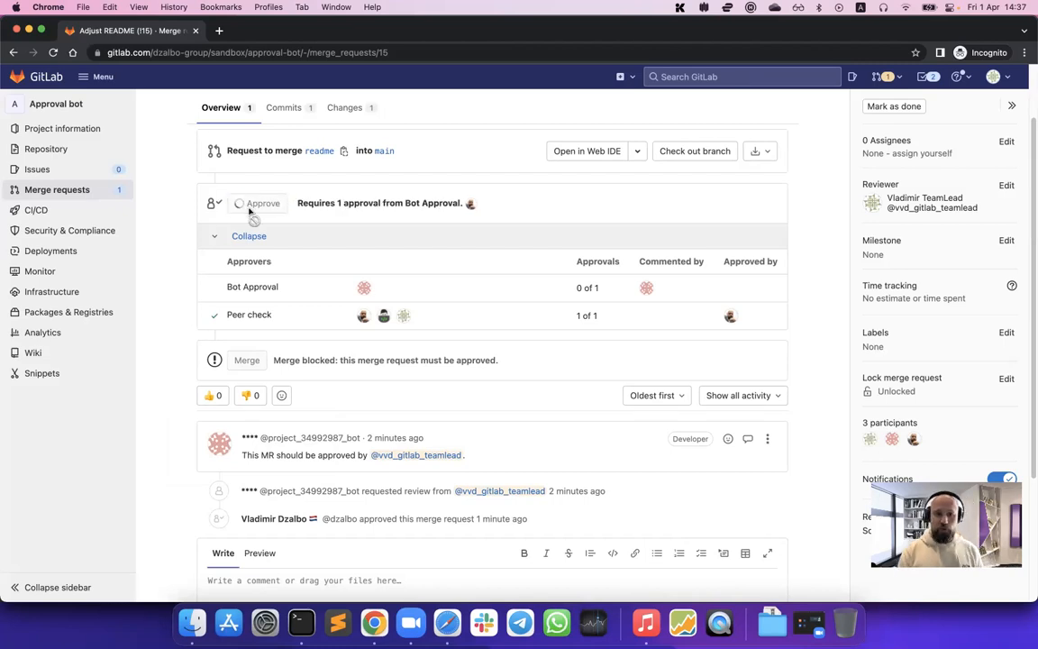
Approve the merge request as team lead, then merge it into main once the bot approval unblocks it
{"action": "left_click", "coordinate": [263, 201]}
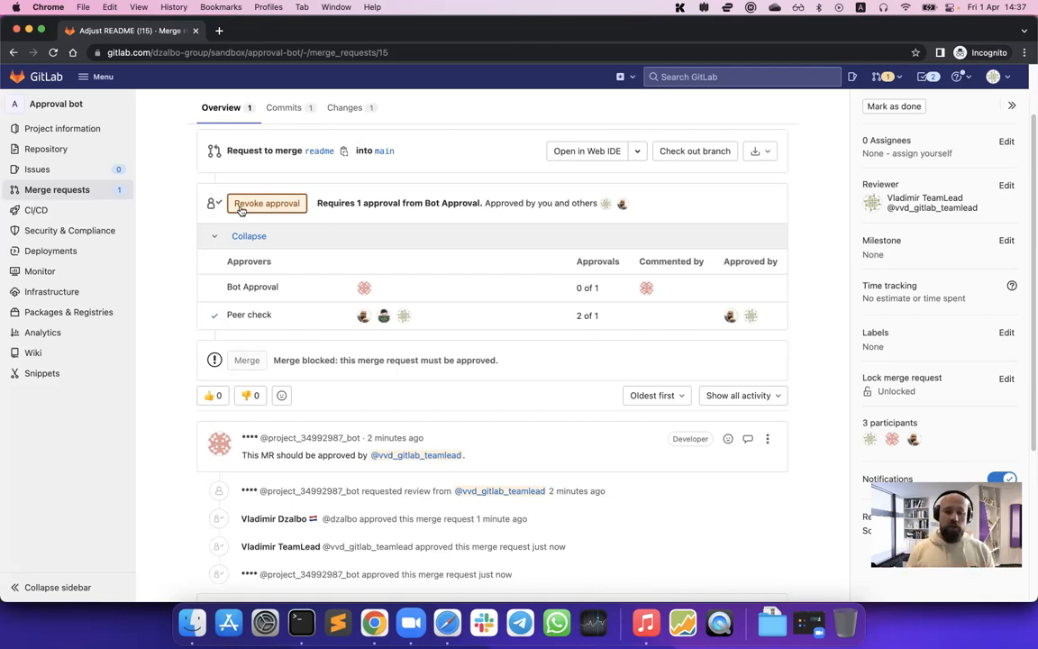
{"action": "scroll", "scroll_direction": "down", "scroll_amount": 3}
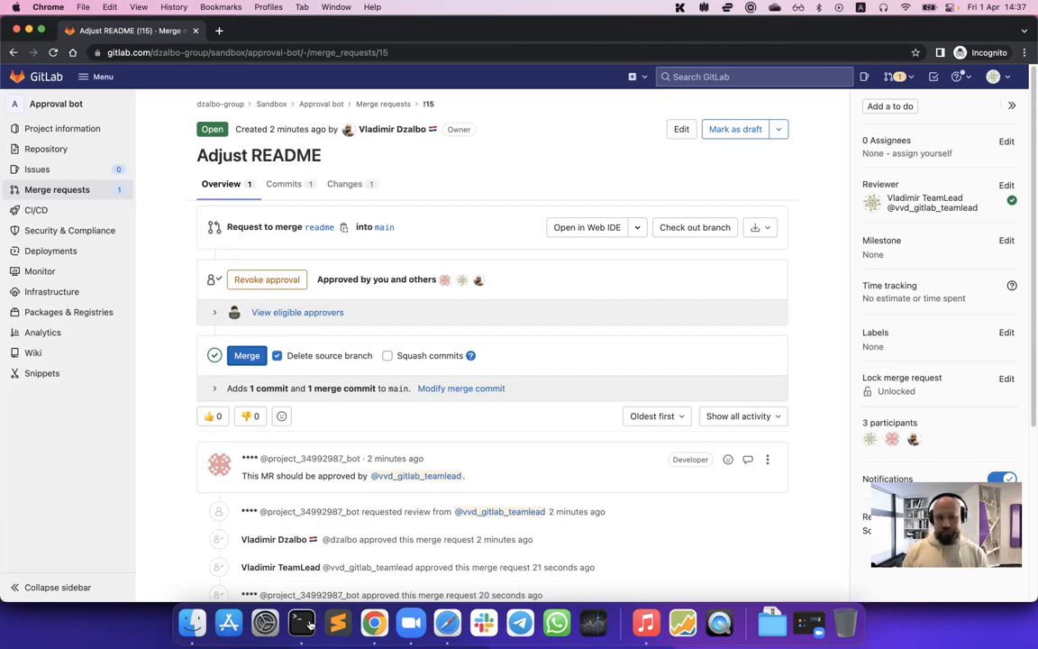
{"action": "left_click", "coordinate": [245, 355]}
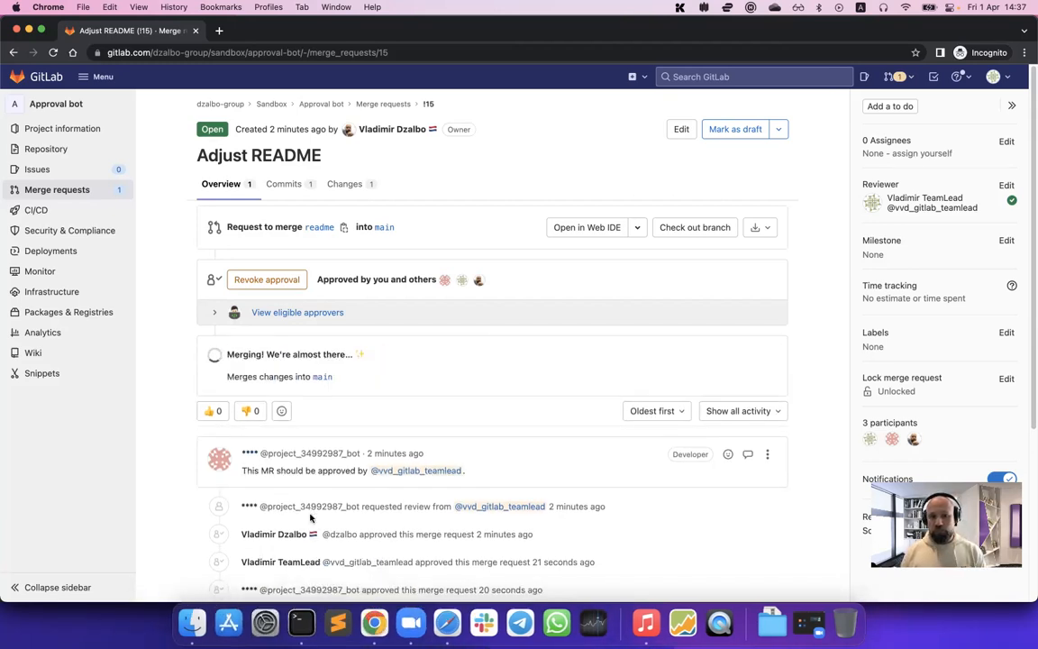